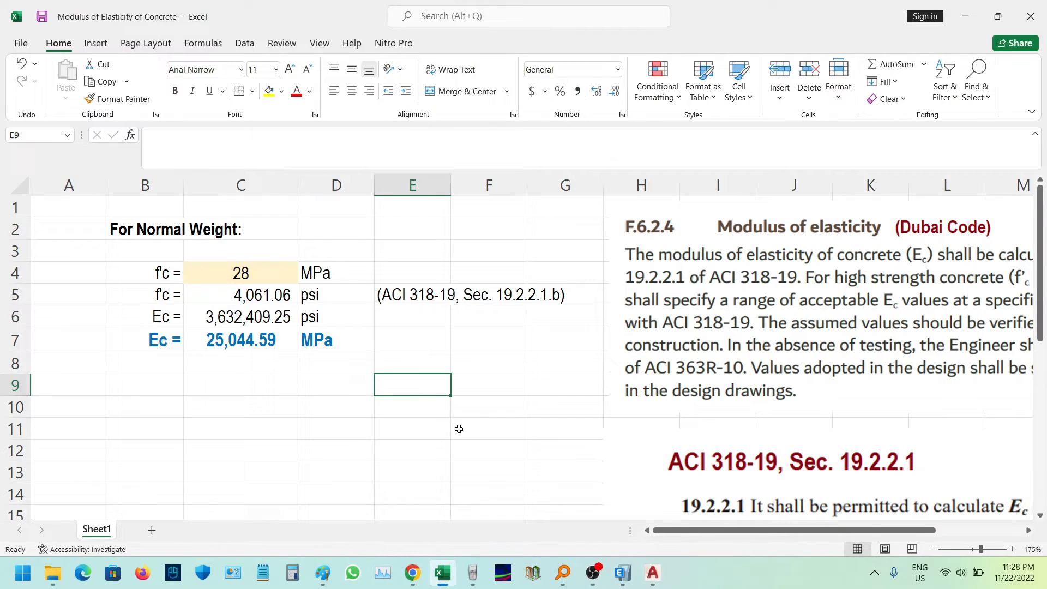
Step: Scroll right and down to show the Dubai Code F.6.2.4 and ACI 318-19 Ec excerpts
click(411, 427)
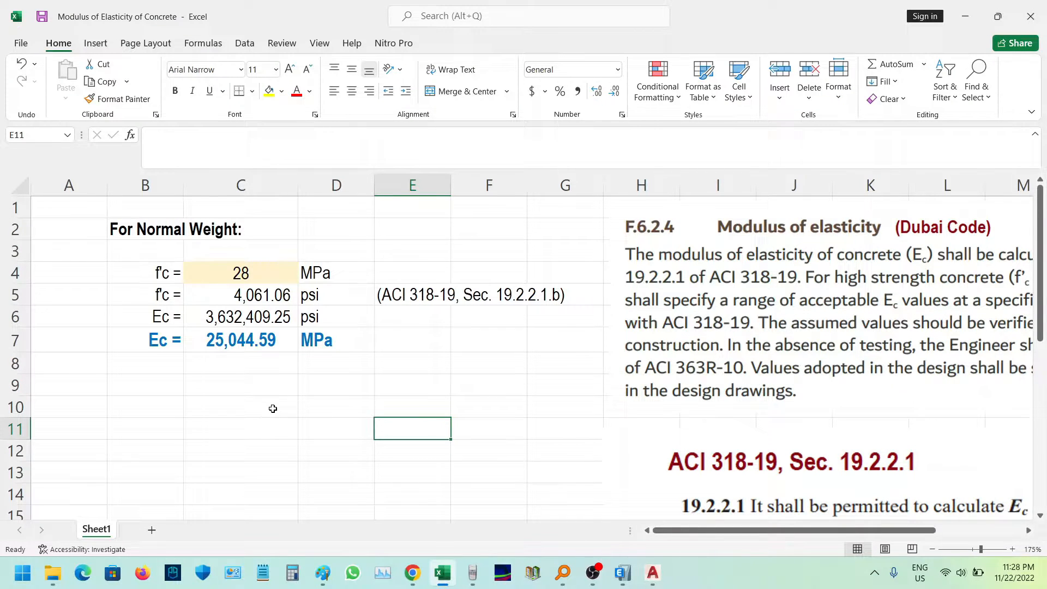
mouse_move(295, 400)
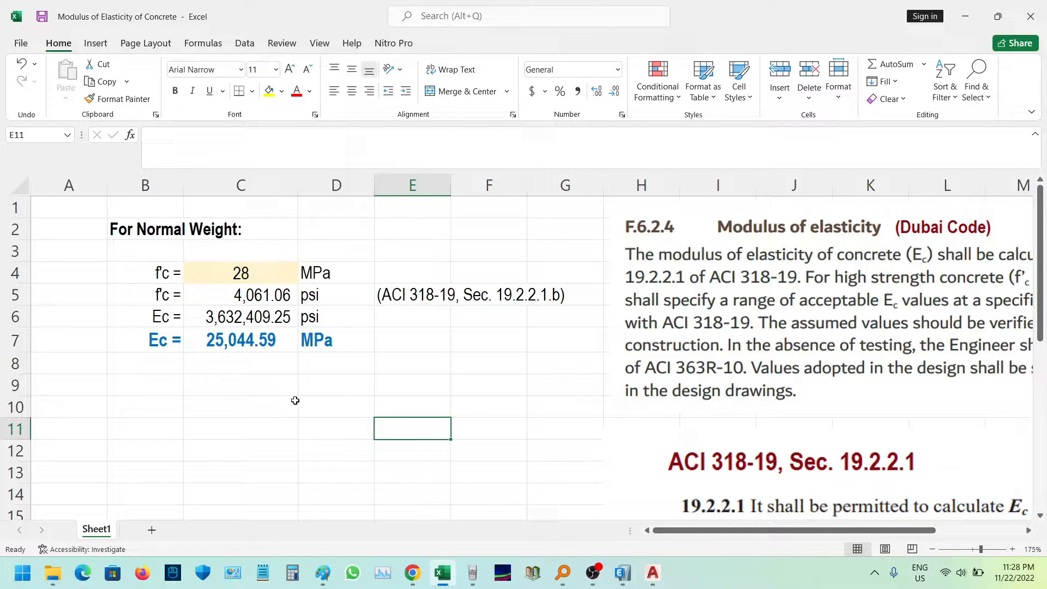
click(403, 384)
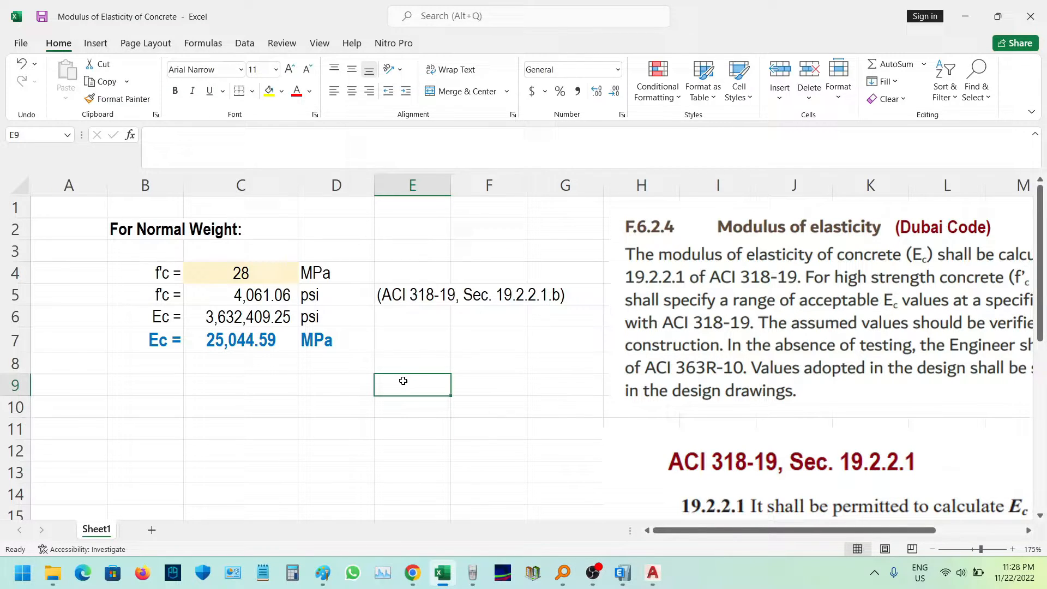
mouse_move(465, 397)
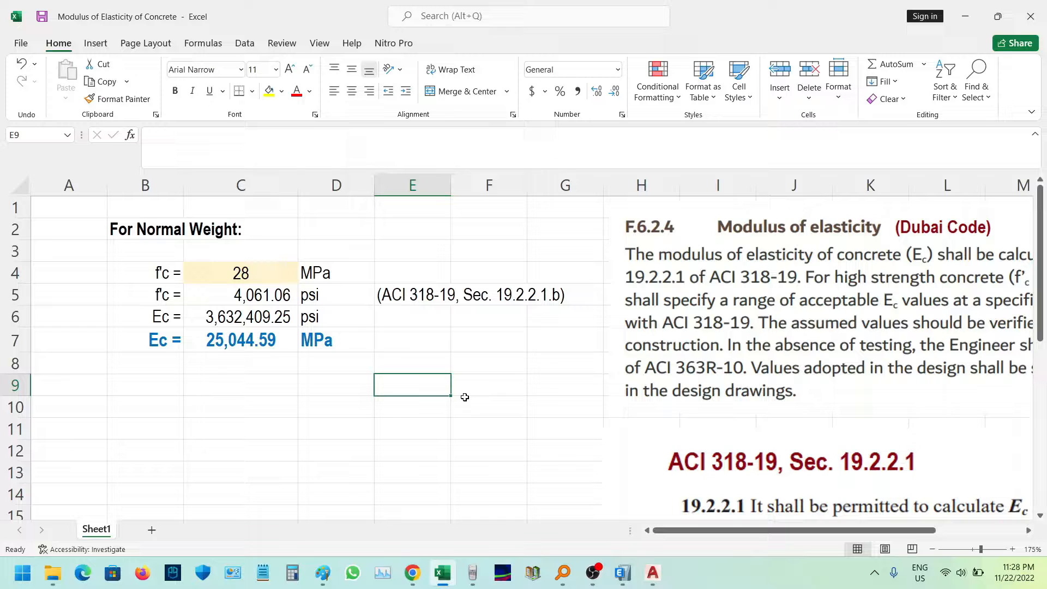
mouse_move(474, 394)
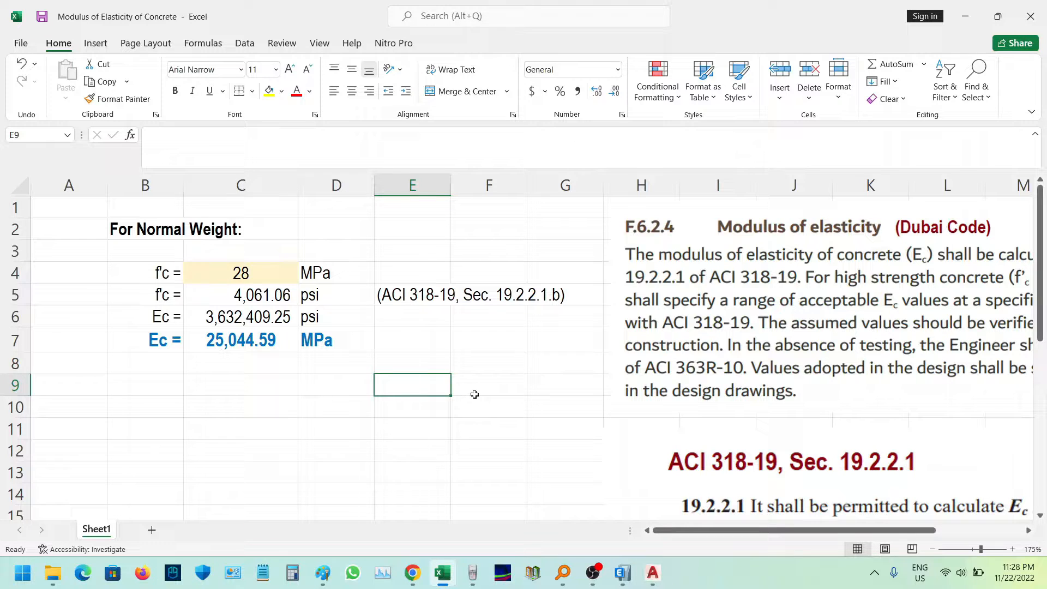
click(488, 384)
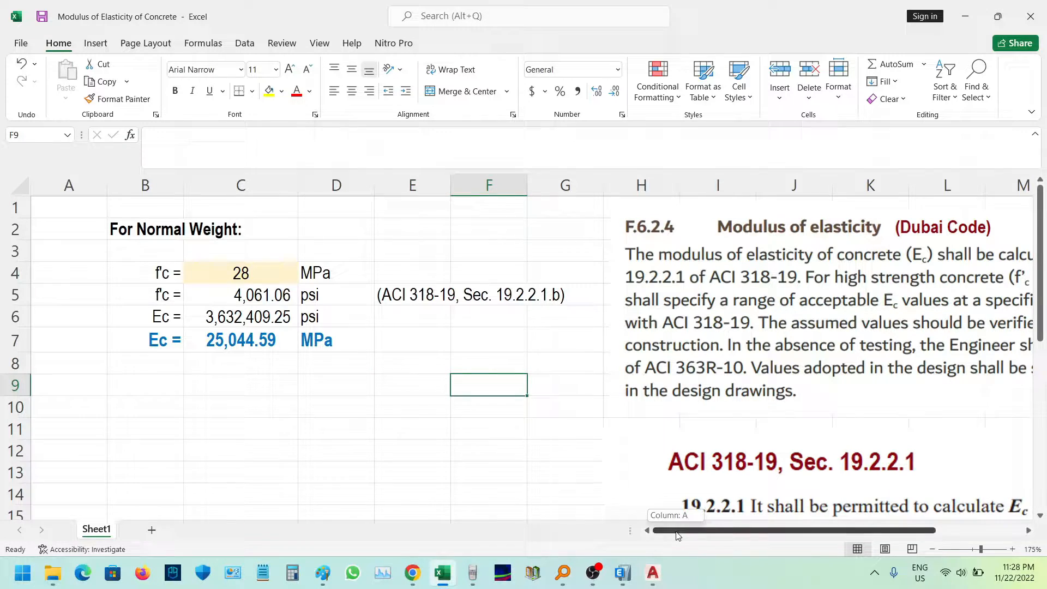
scroll(right, 3)
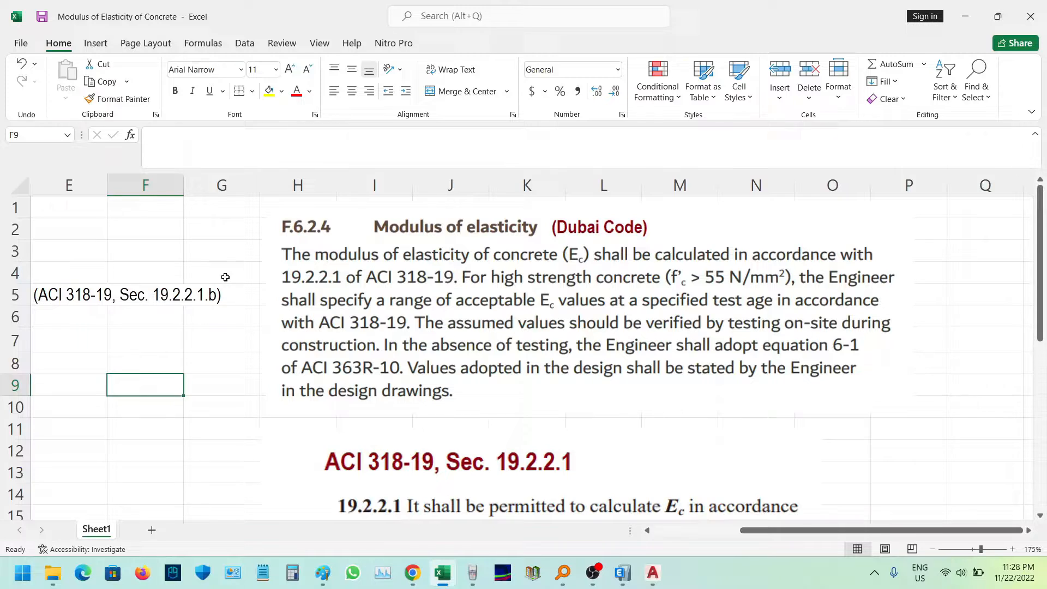
mouse_move(217, 276)
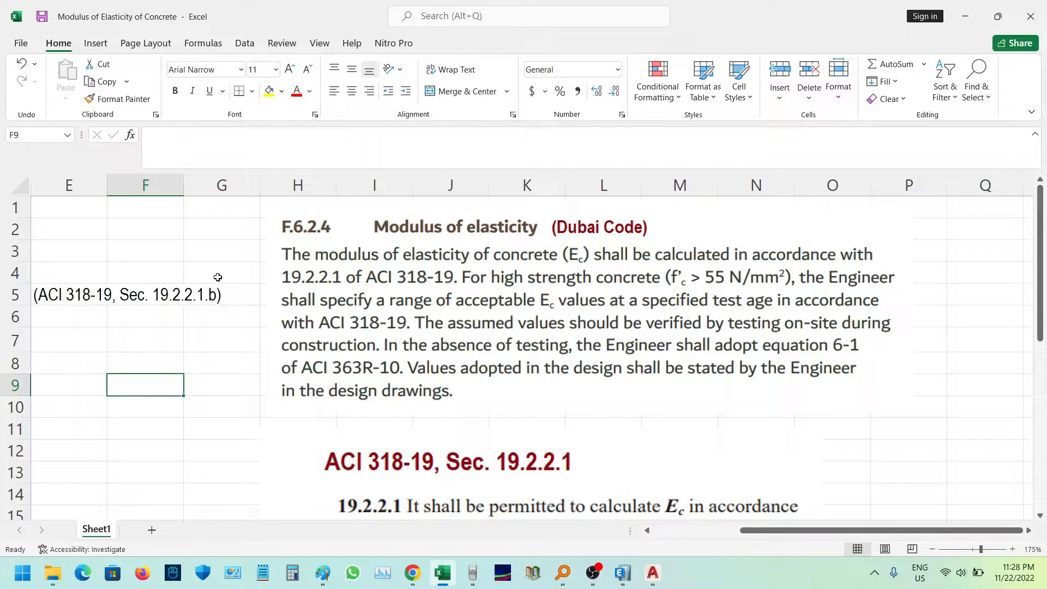
mouse_move(332, 253)
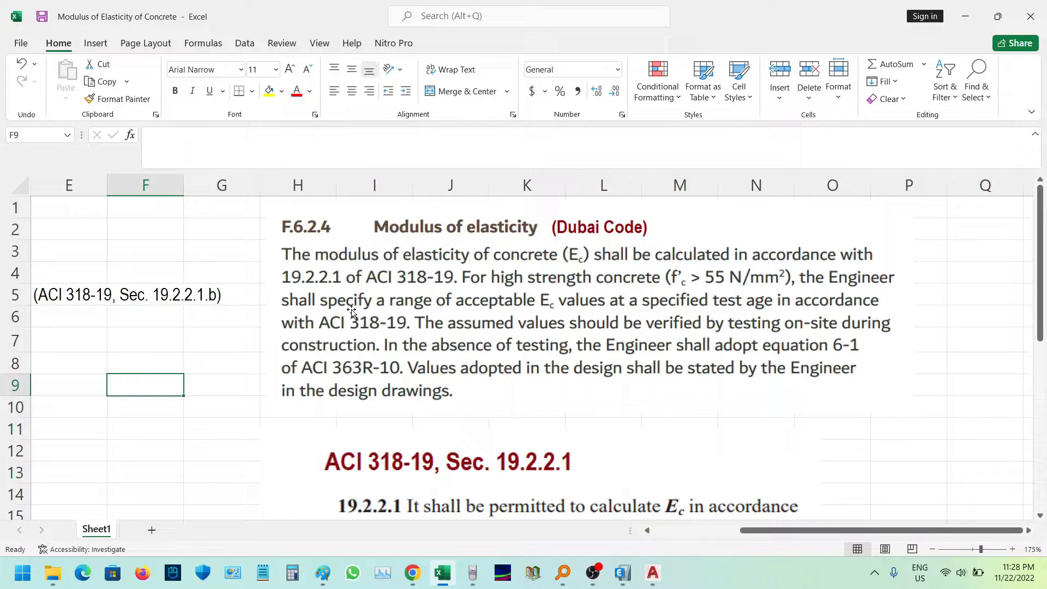
mouse_move(633, 278)
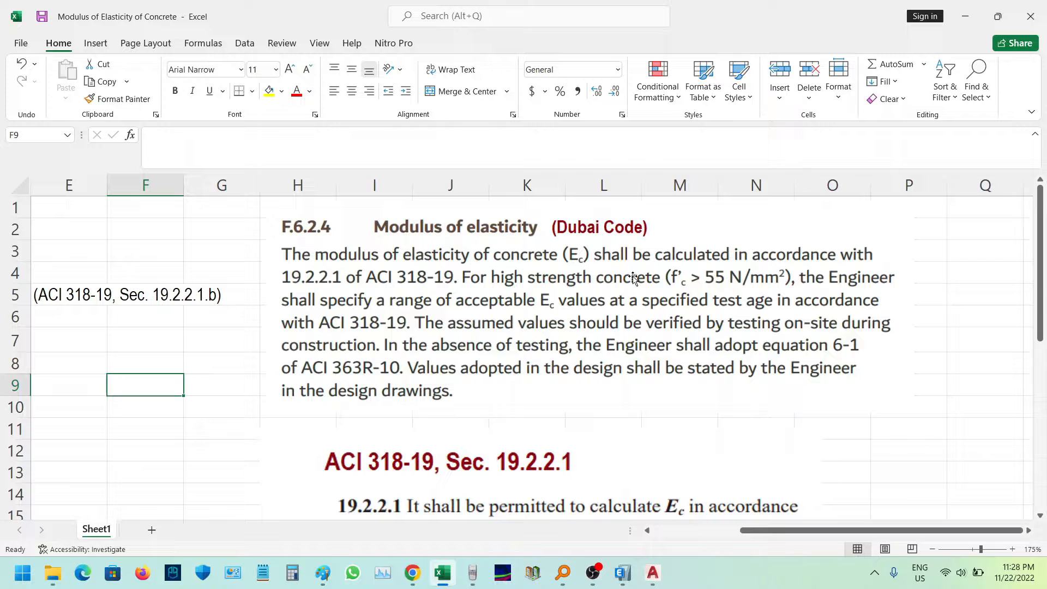
mouse_move(402, 299)
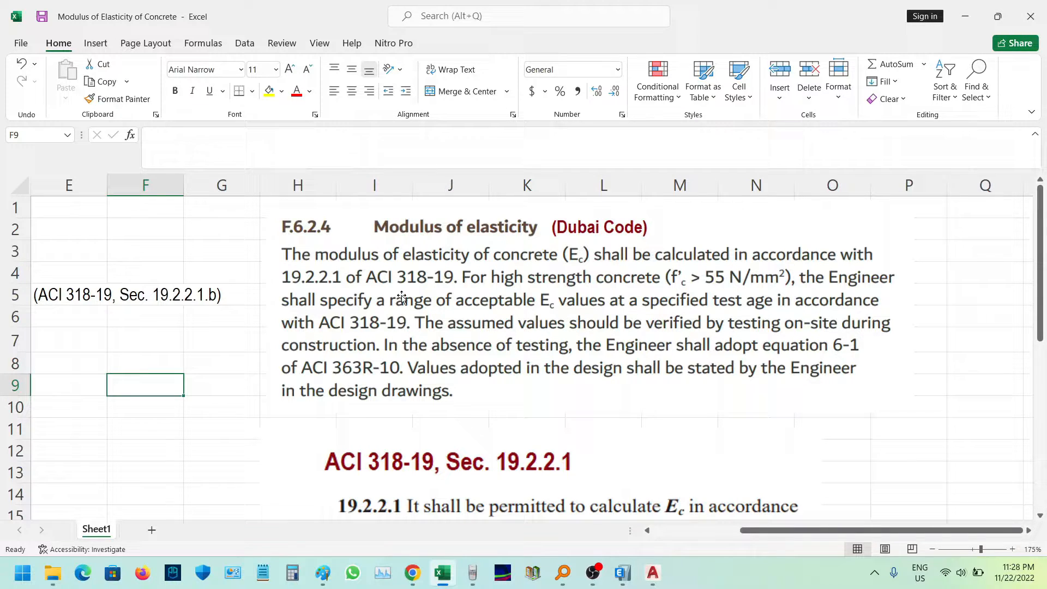
mouse_move(481, 300)
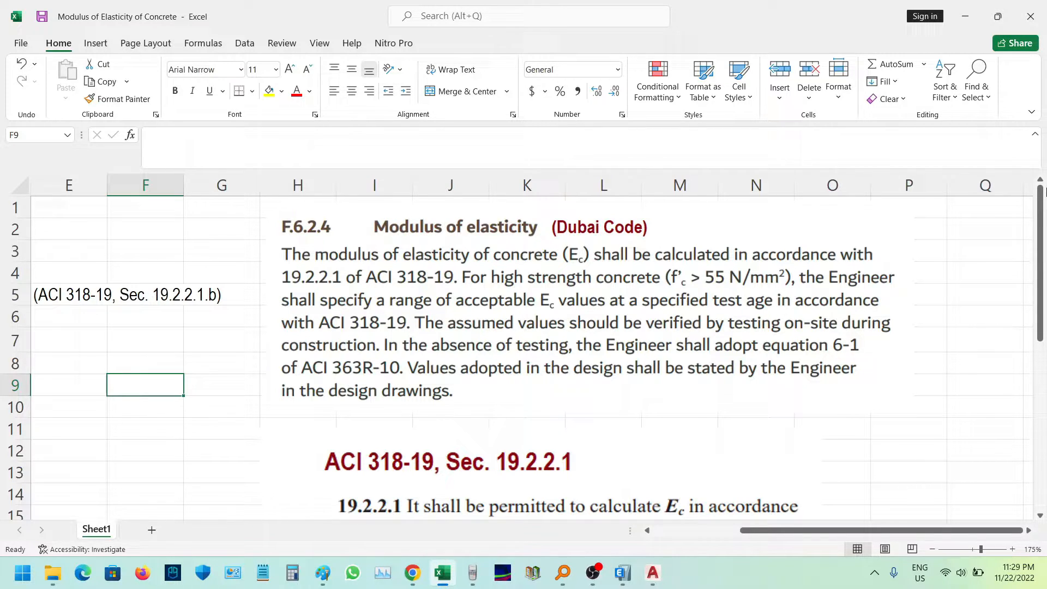
mouse_move(849, 284)
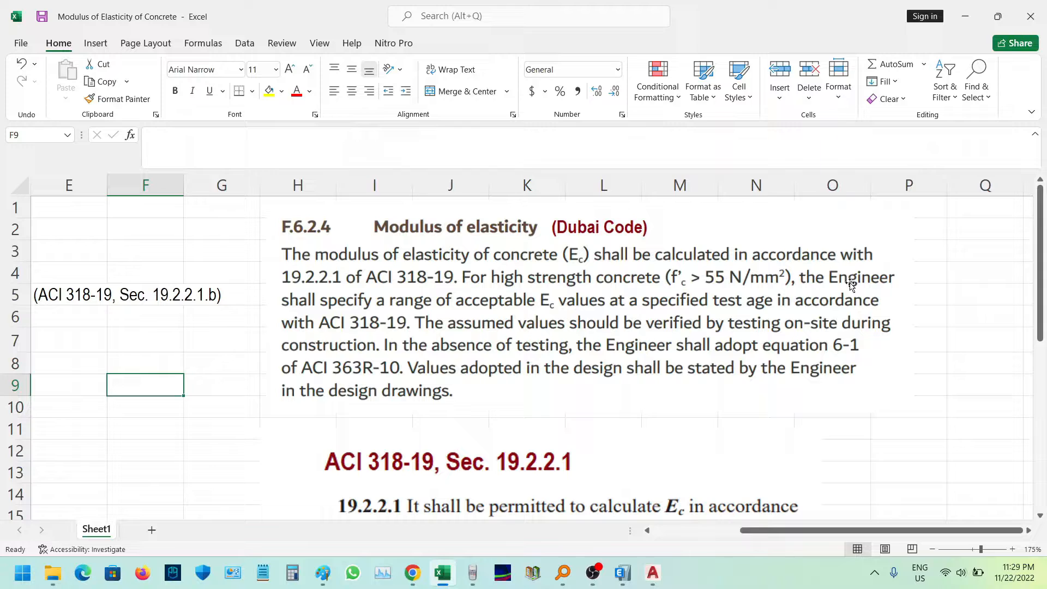
mouse_move(903, 305)
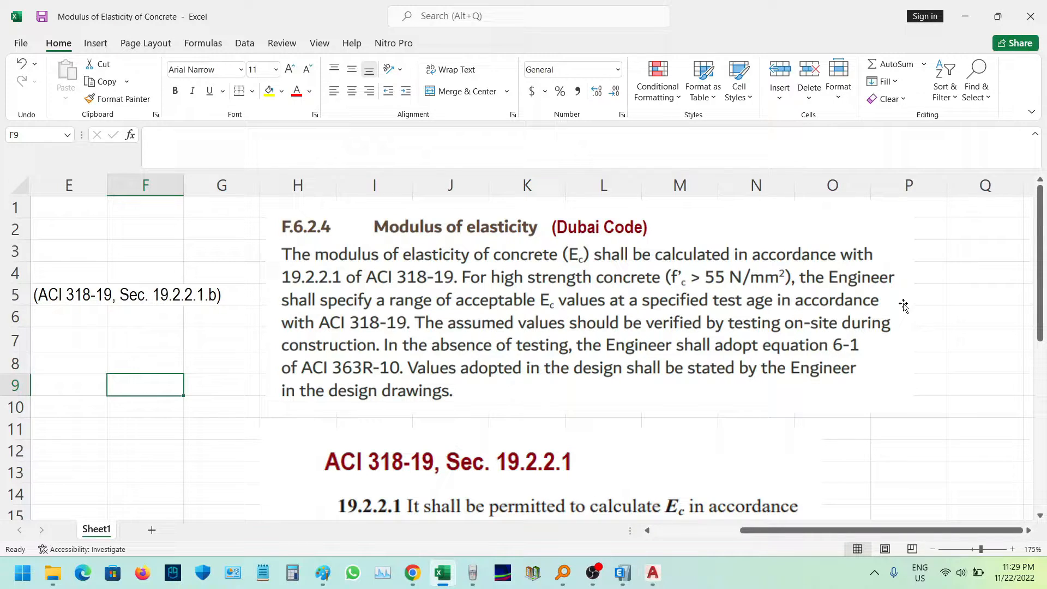
click(985, 292)
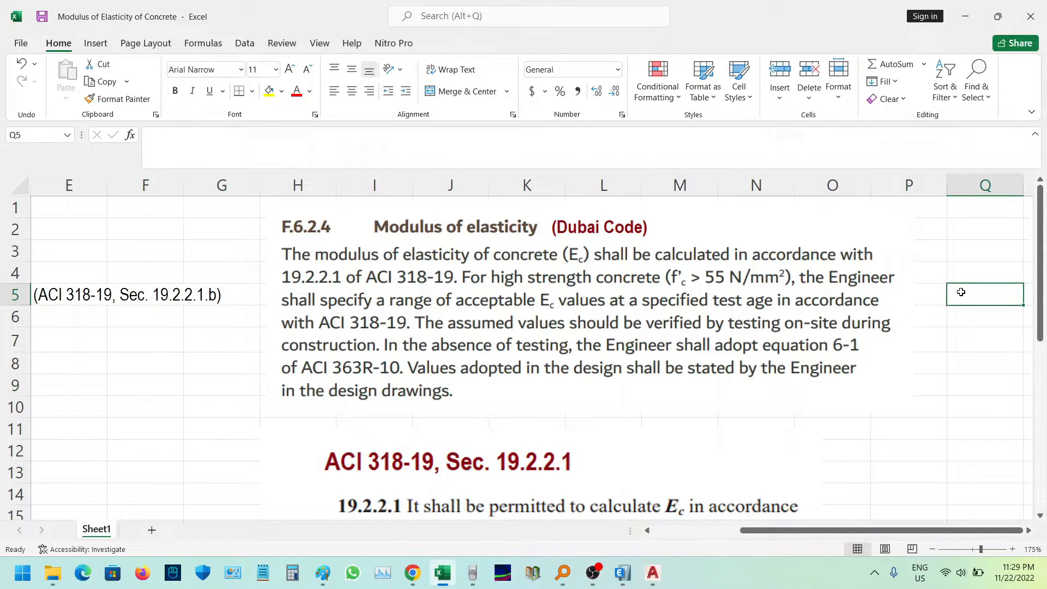
scroll(down, 3)
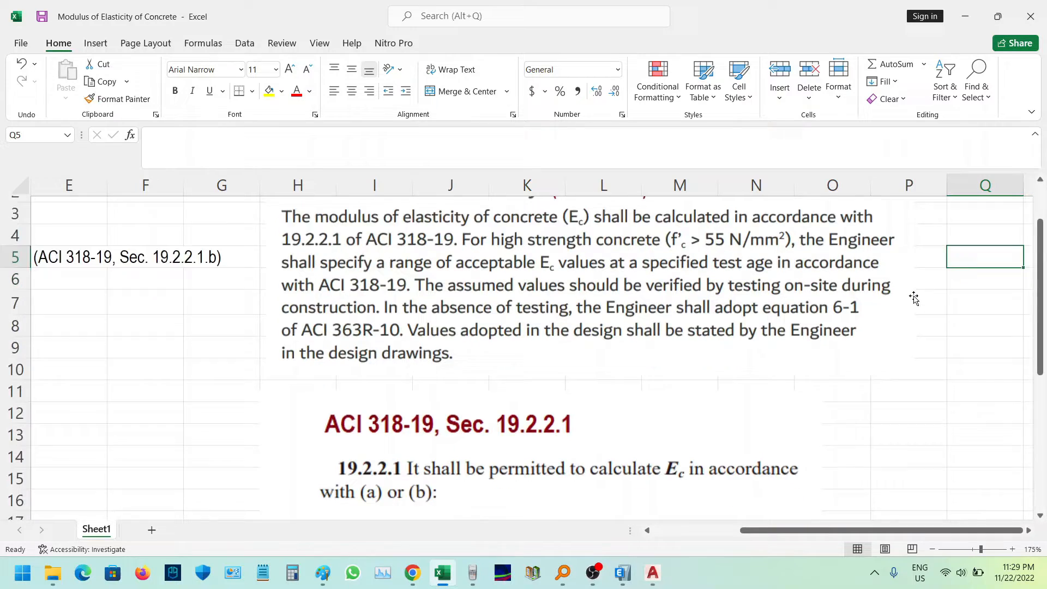
scroll(down, 3)
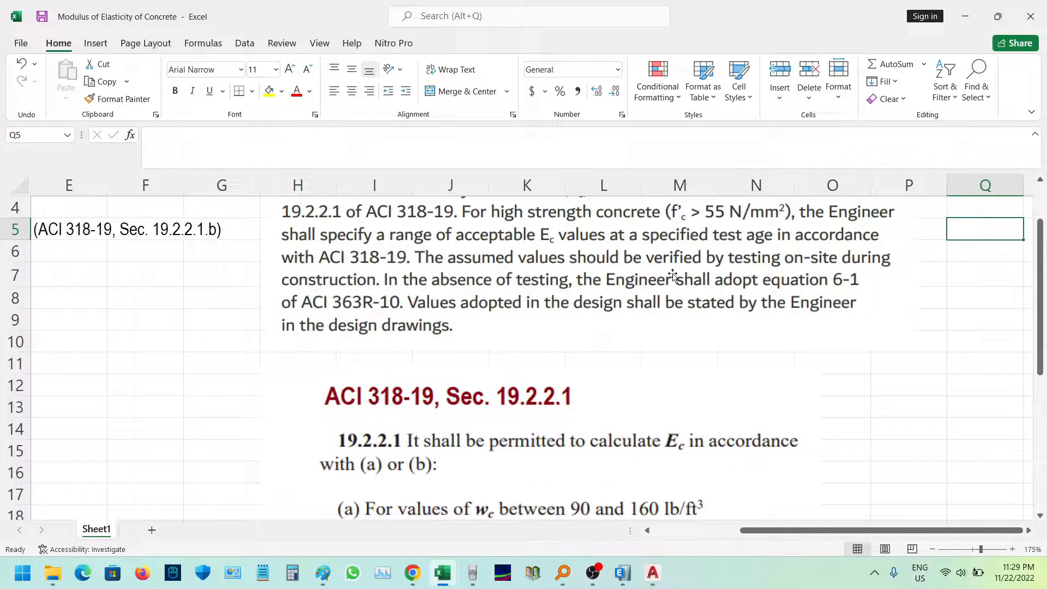
mouse_move(398, 304)
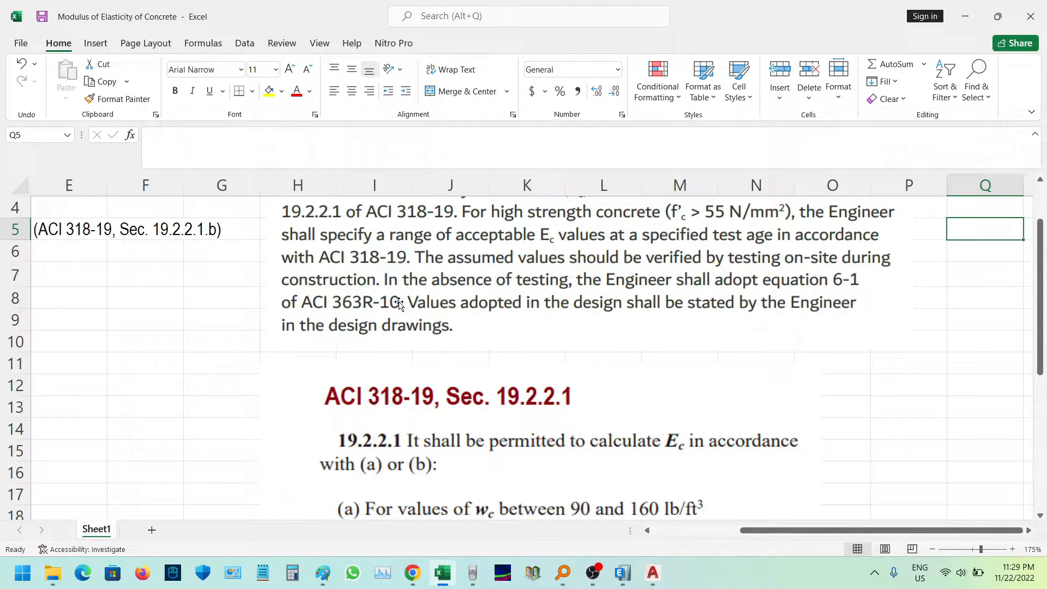
mouse_move(884, 326)
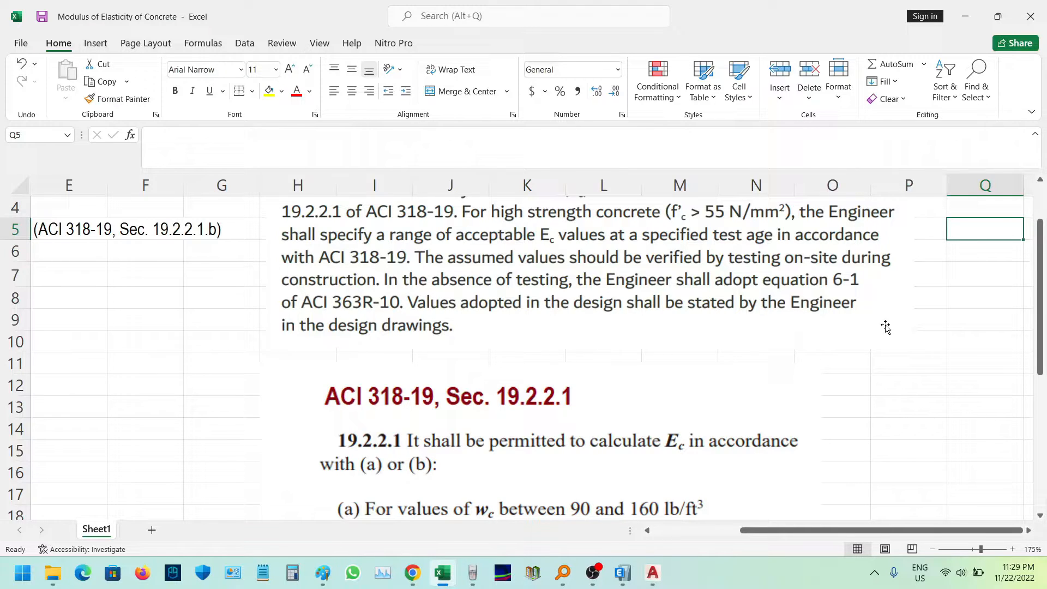
mouse_move(965, 295)
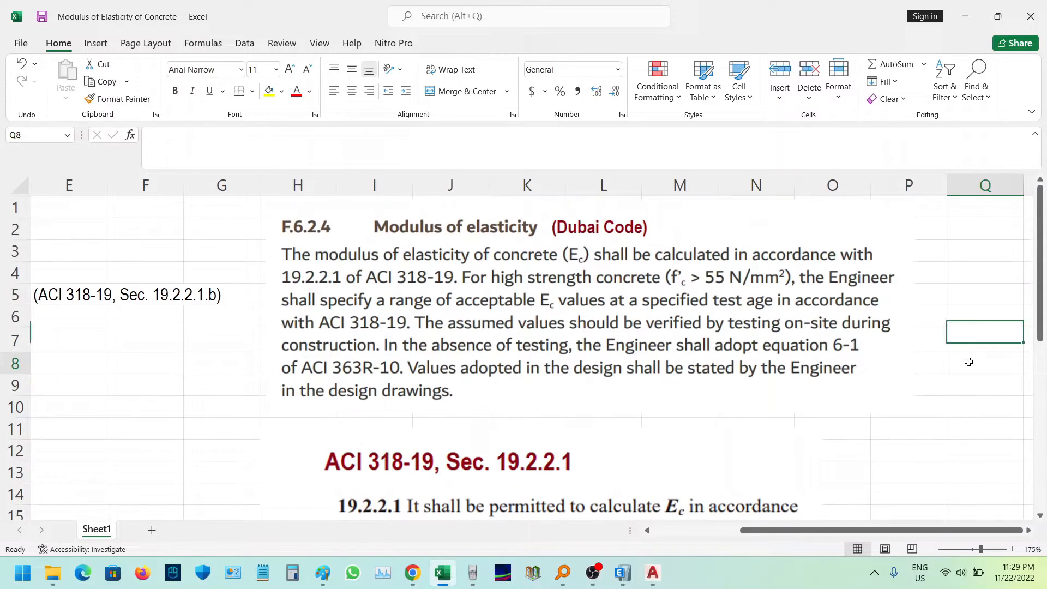
click(968, 362)
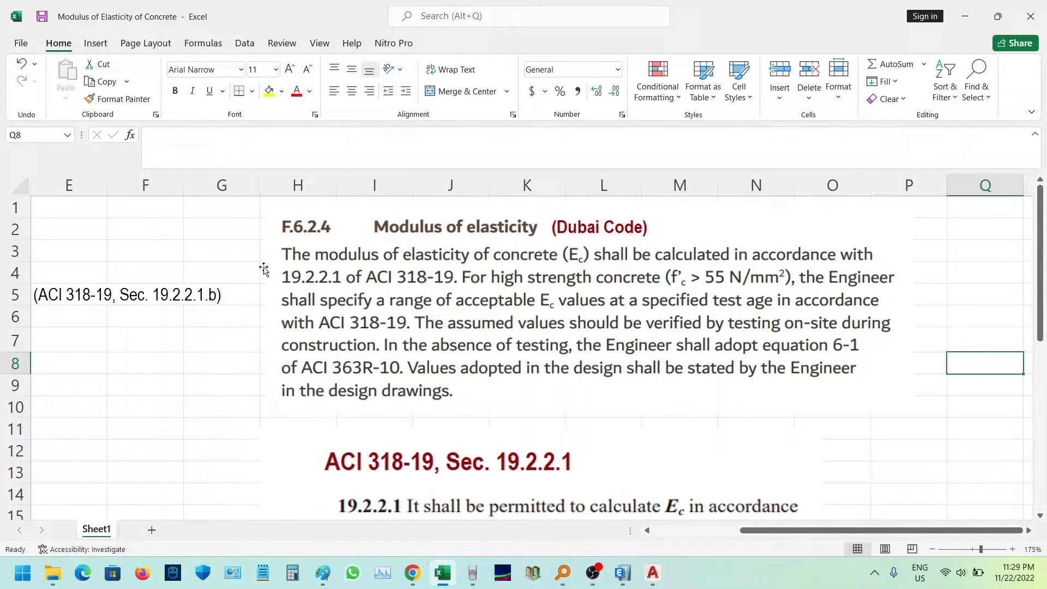
mouse_move(413, 289)
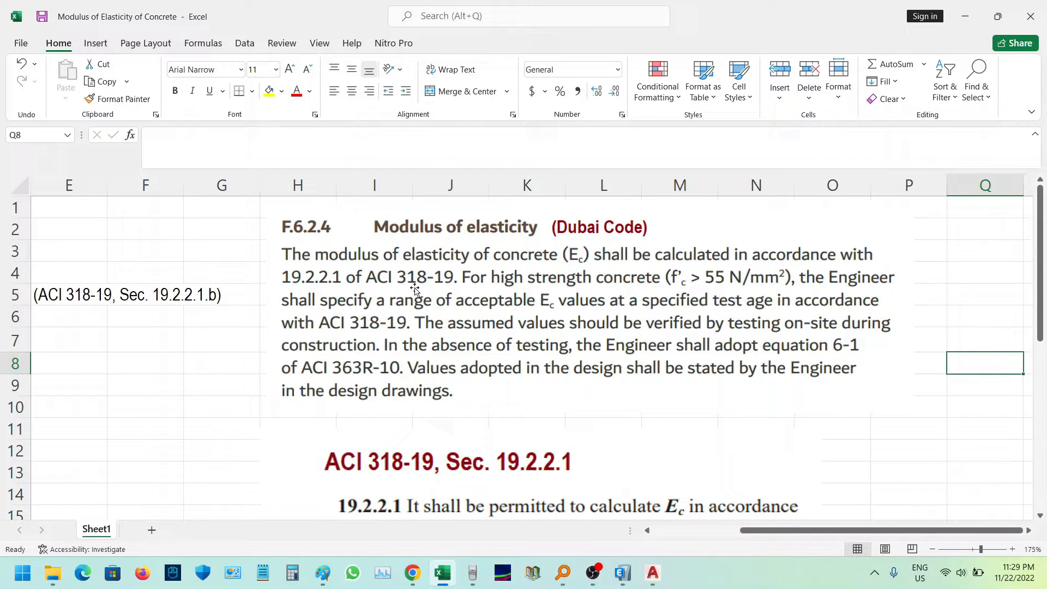
mouse_move(446, 282)
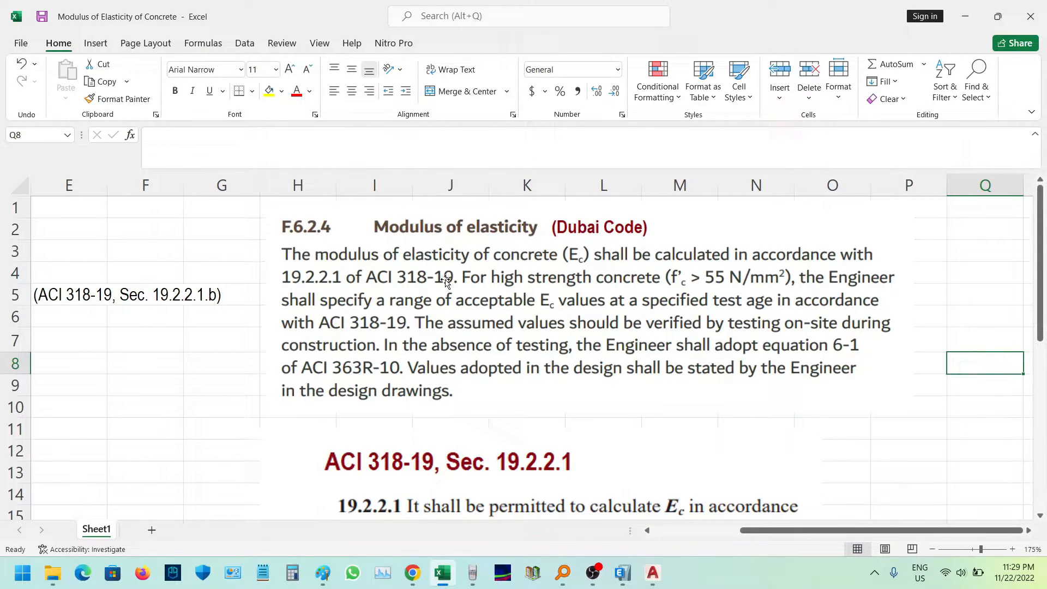
scroll(down, 3)
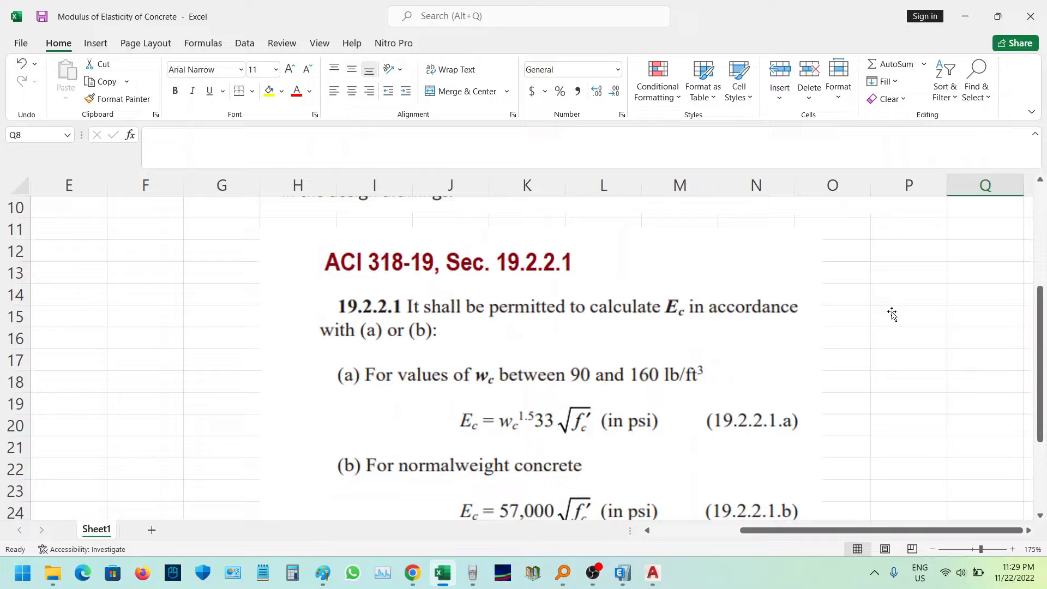
click(984, 313)
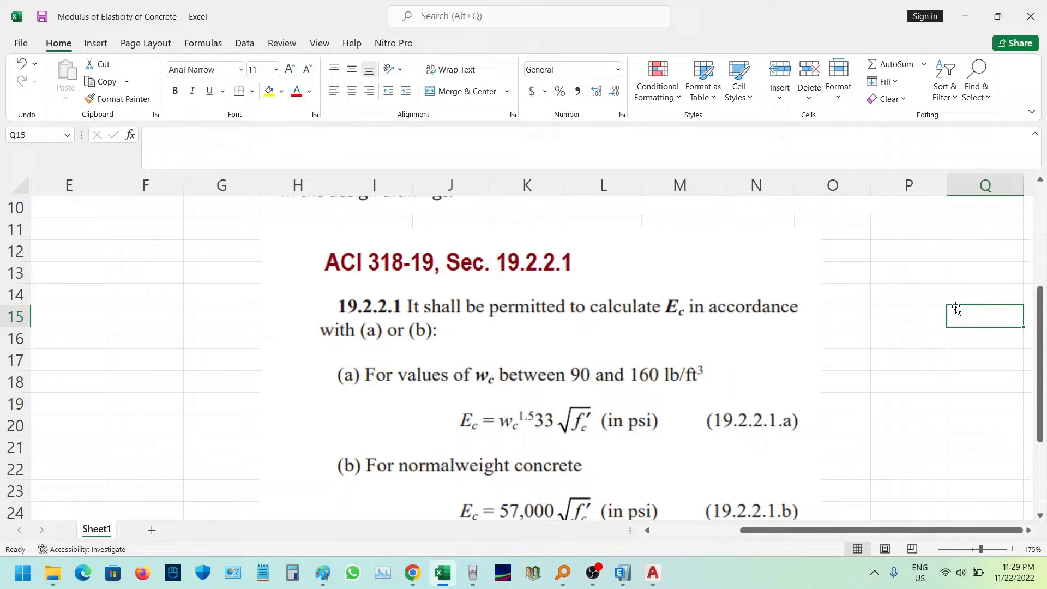
mouse_move(798, 314)
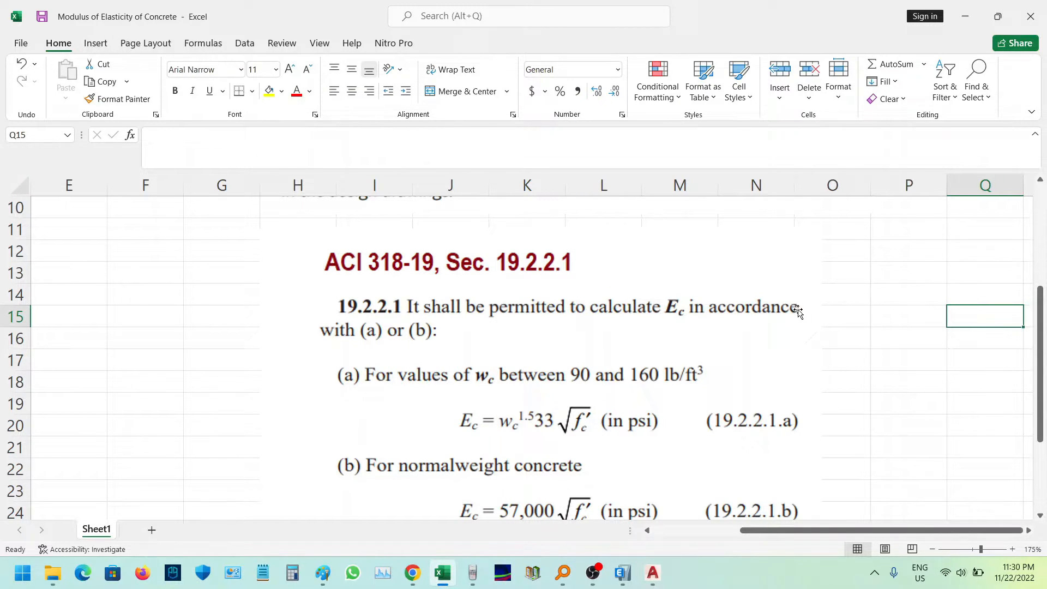
scroll(down, 3)
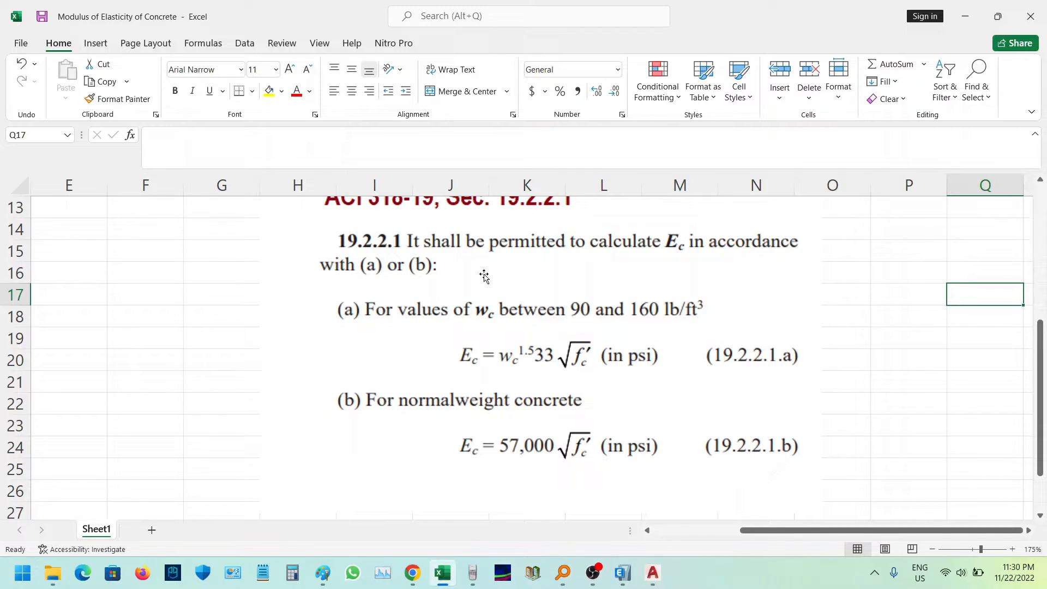
mouse_move(729, 261)
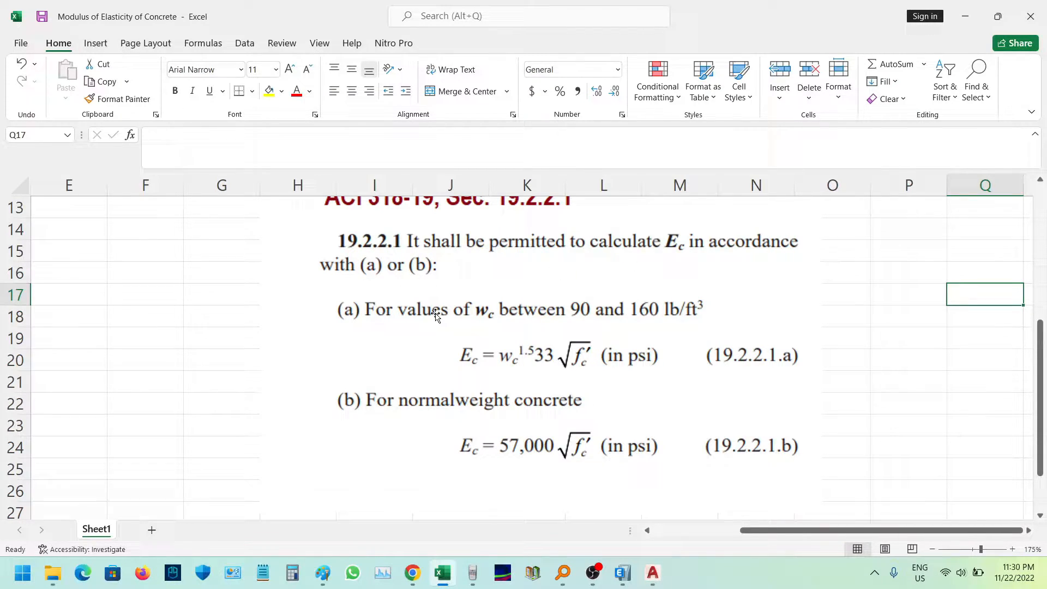
scroll(down, 3)
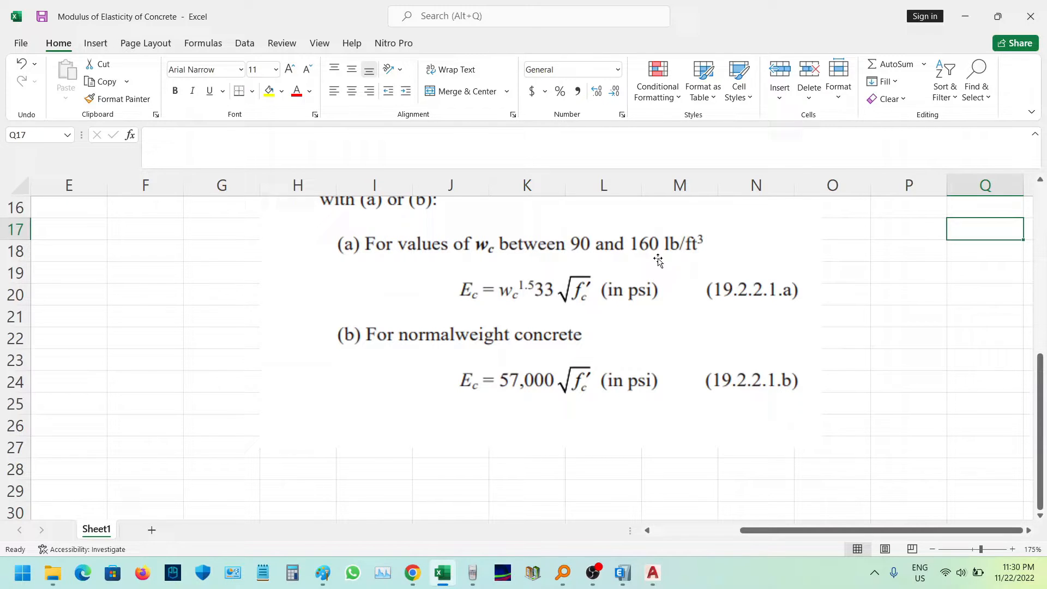
scroll(up, 3)
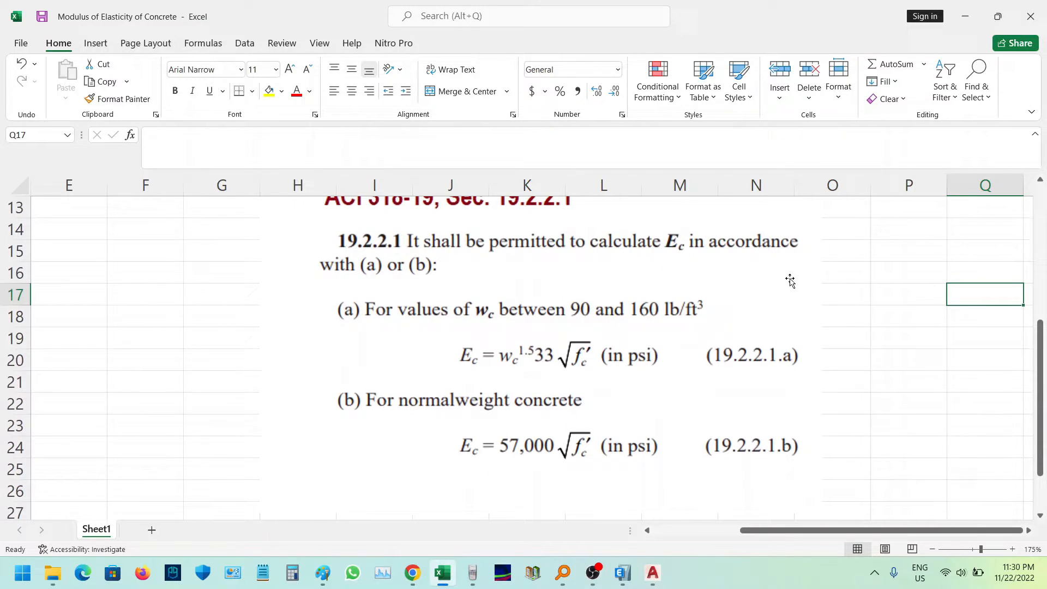
mouse_move(840, 288)
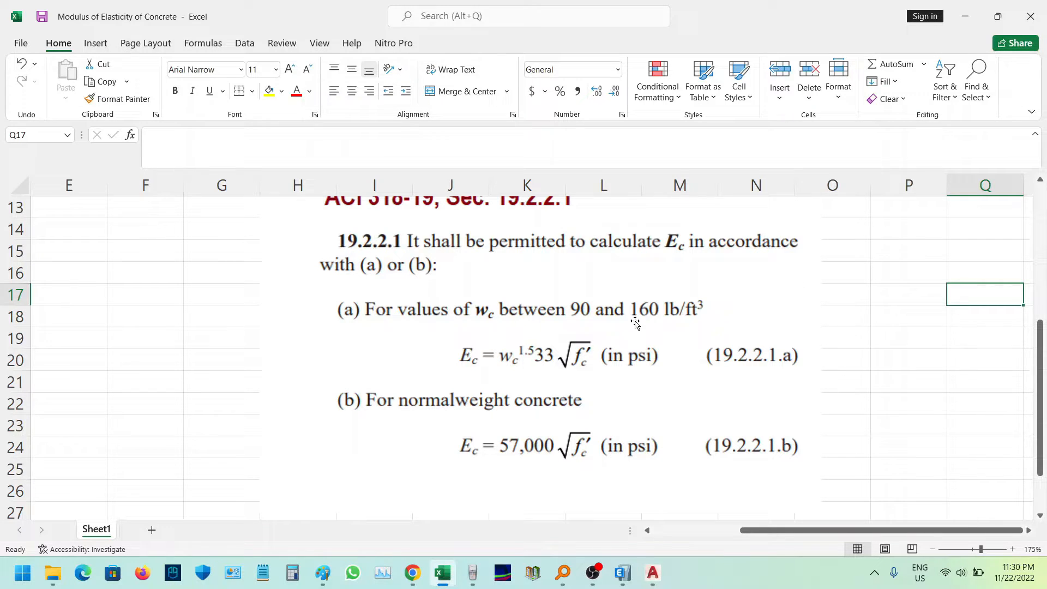
mouse_move(444, 365)
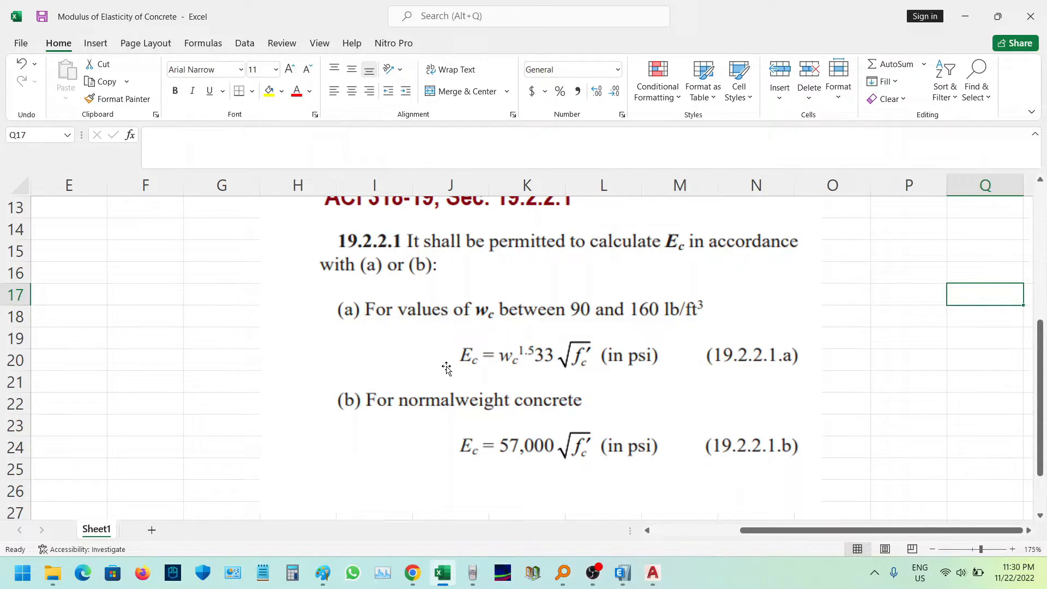
mouse_move(539, 369)
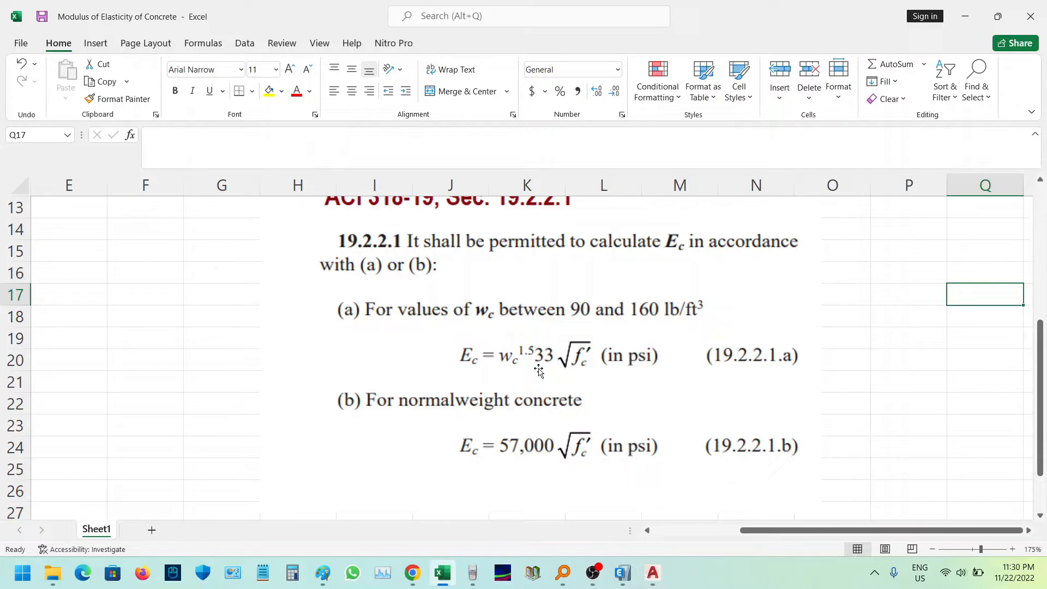
mouse_move(559, 377)
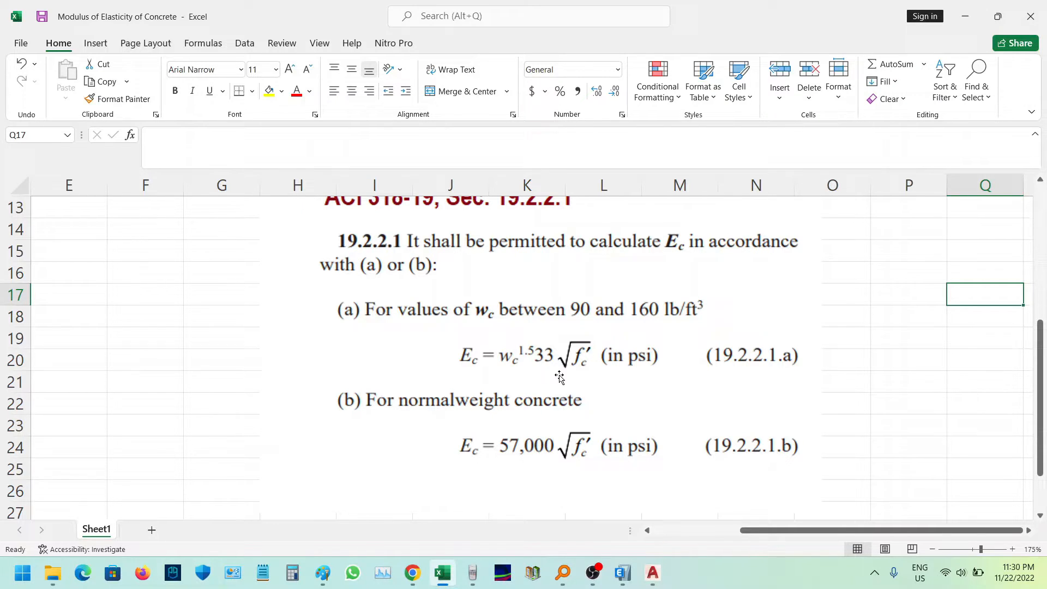
mouse_move(747, 330)
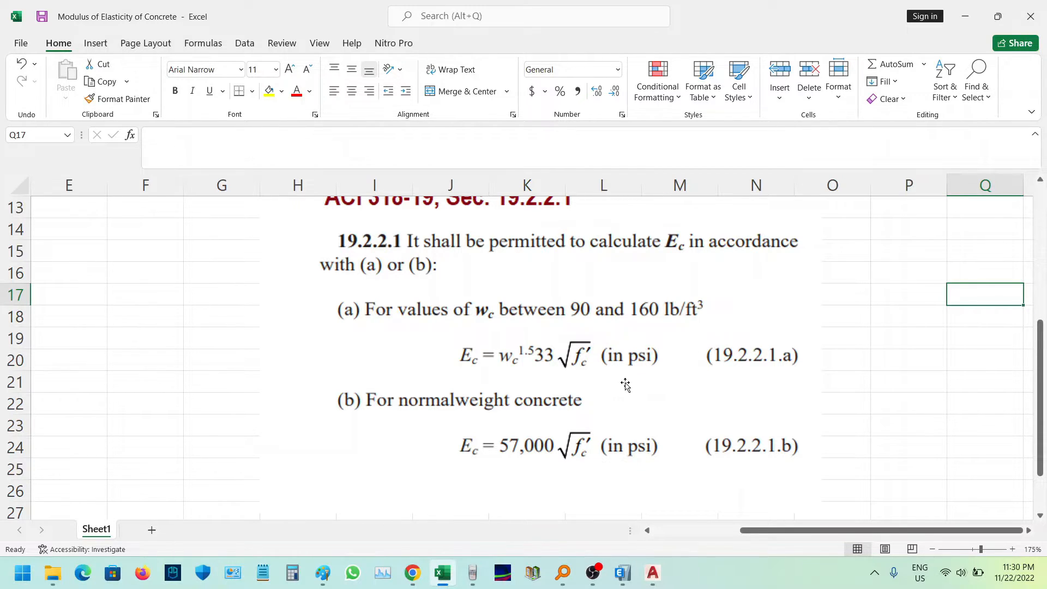
scroll(down, 3)
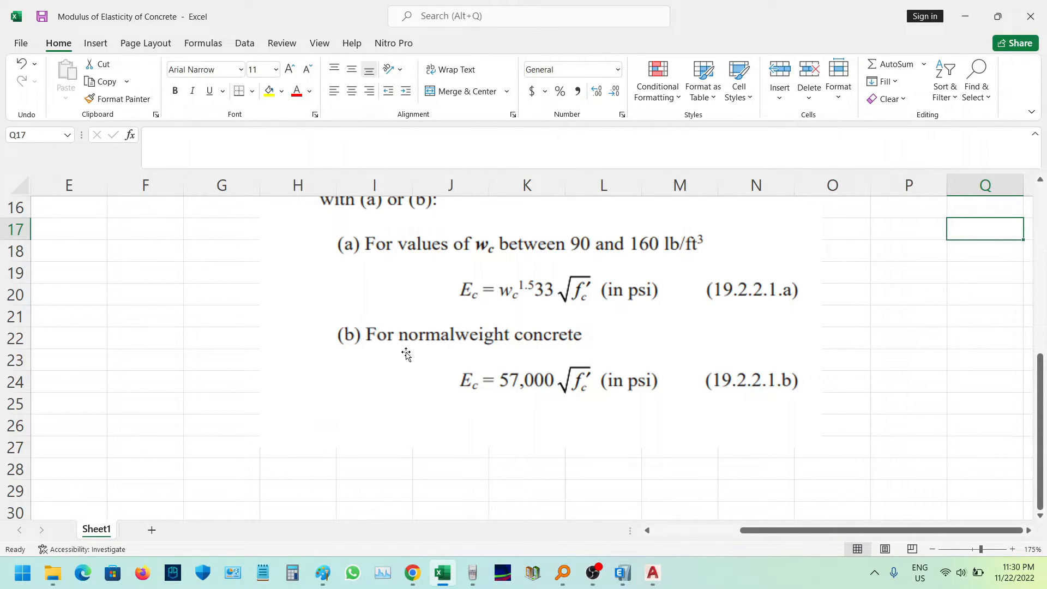
mouse_move(439, 344)
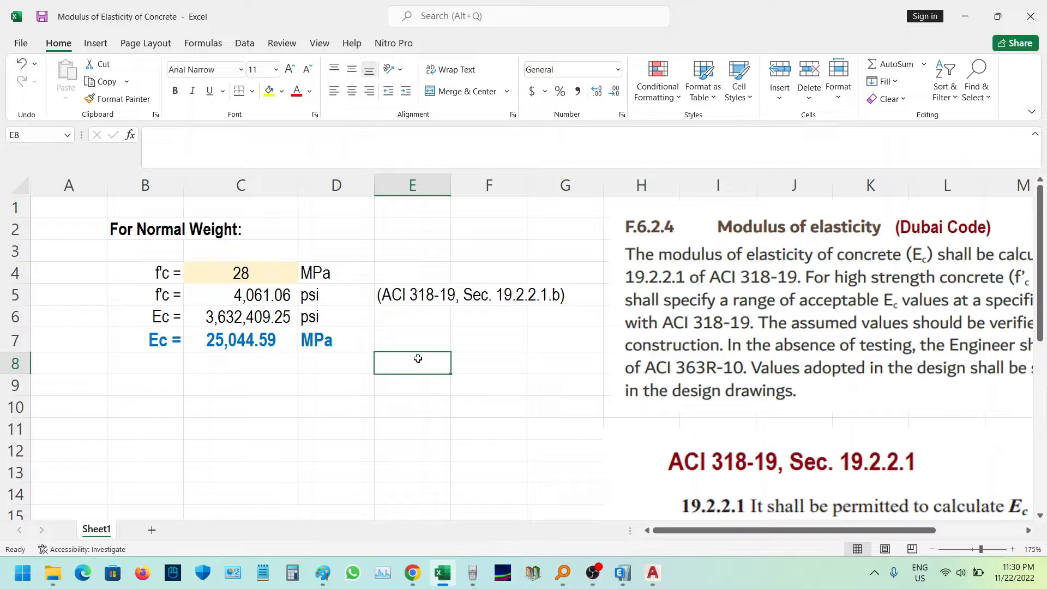
click(1005, 547)
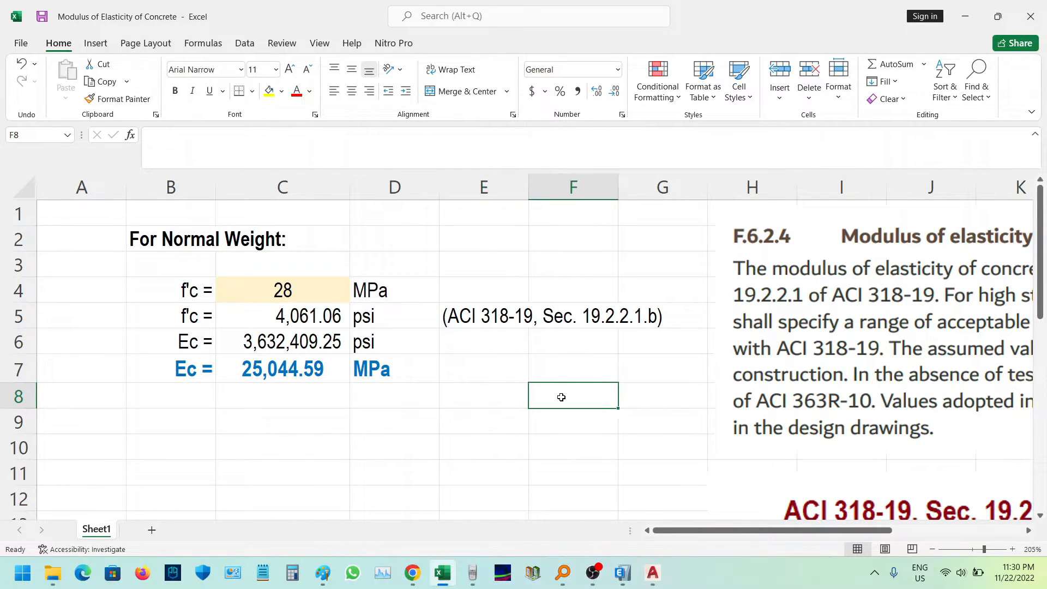
click(394, 238)
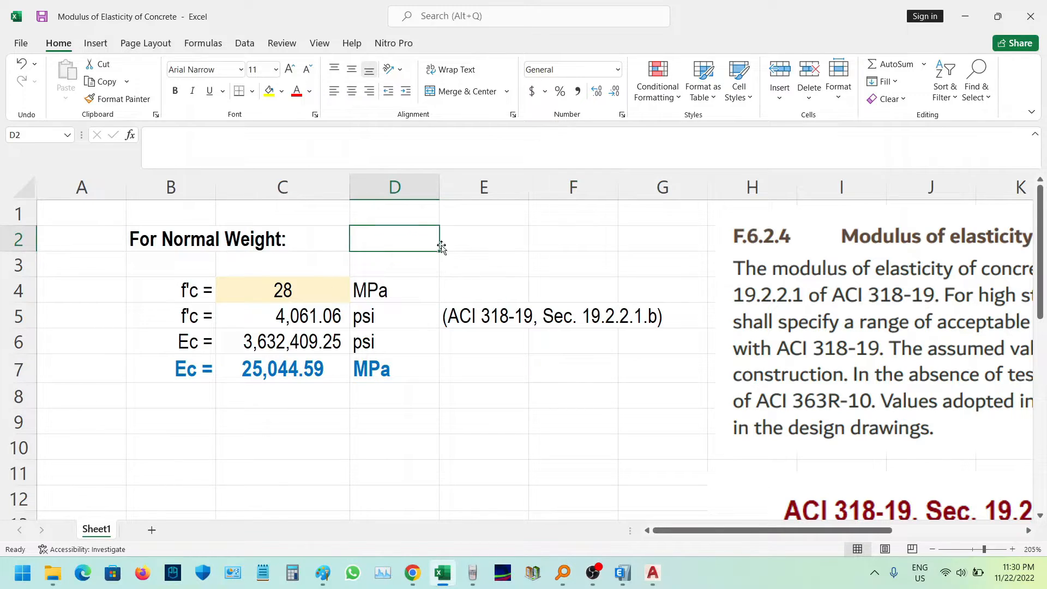
click(394, 290)
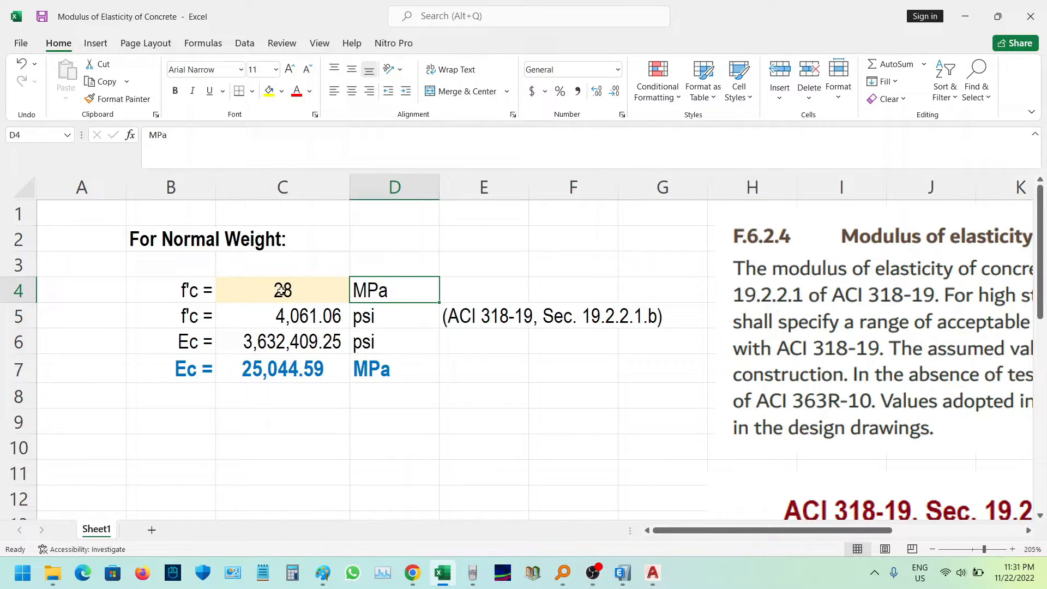
click(483, 263)
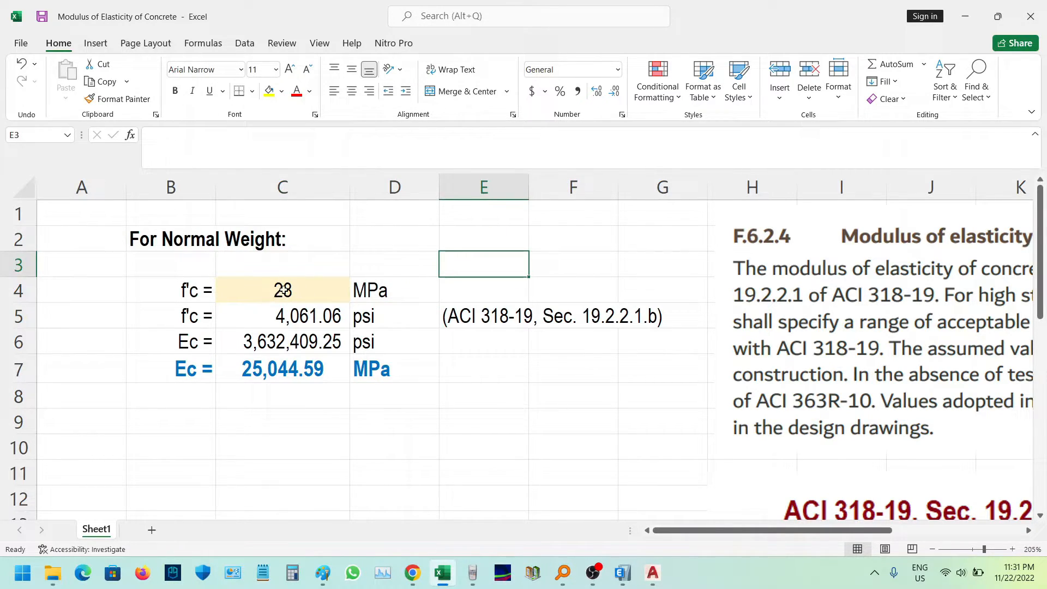
click(394, 264)
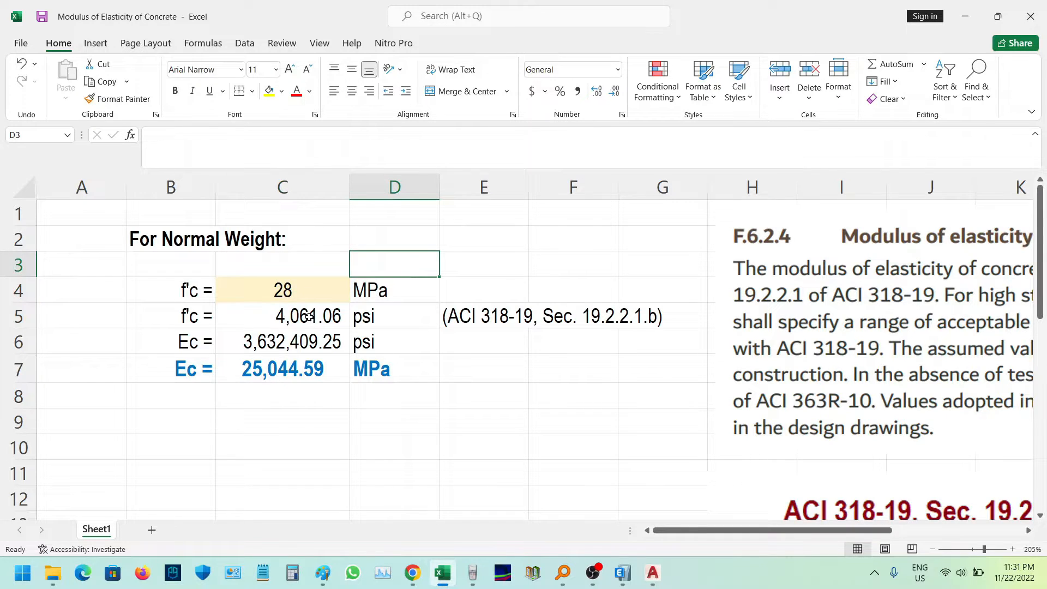
double_click(282, 315)
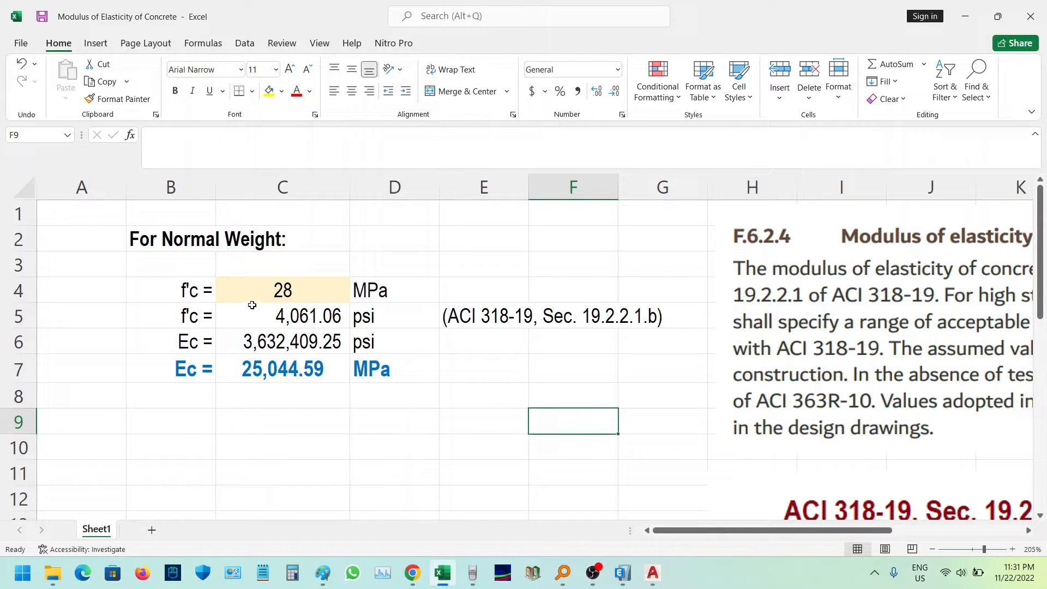
click(281, 316)
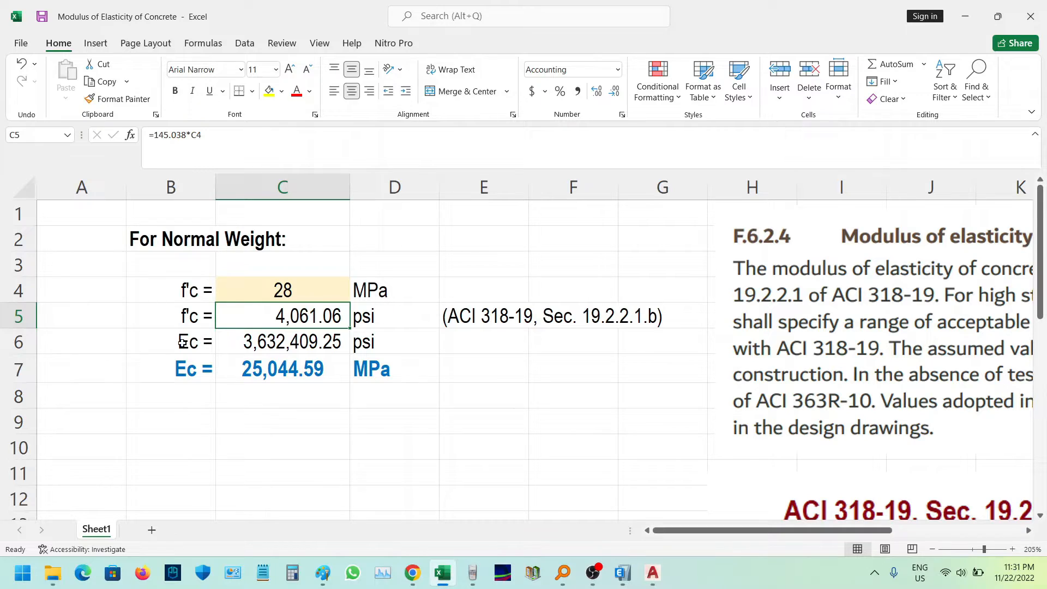
click(282, 342)
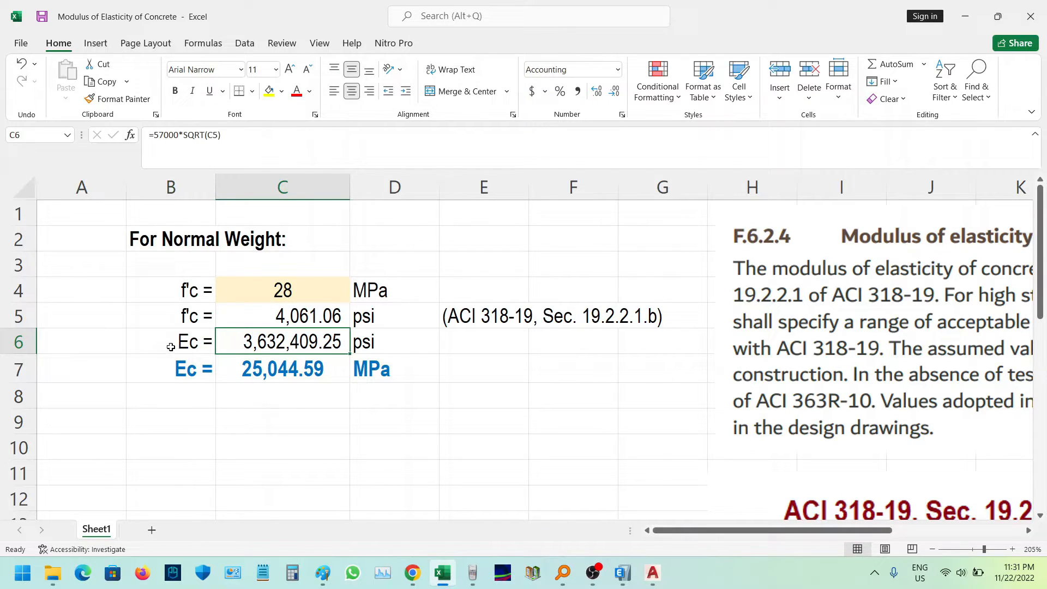
click(573, 394)
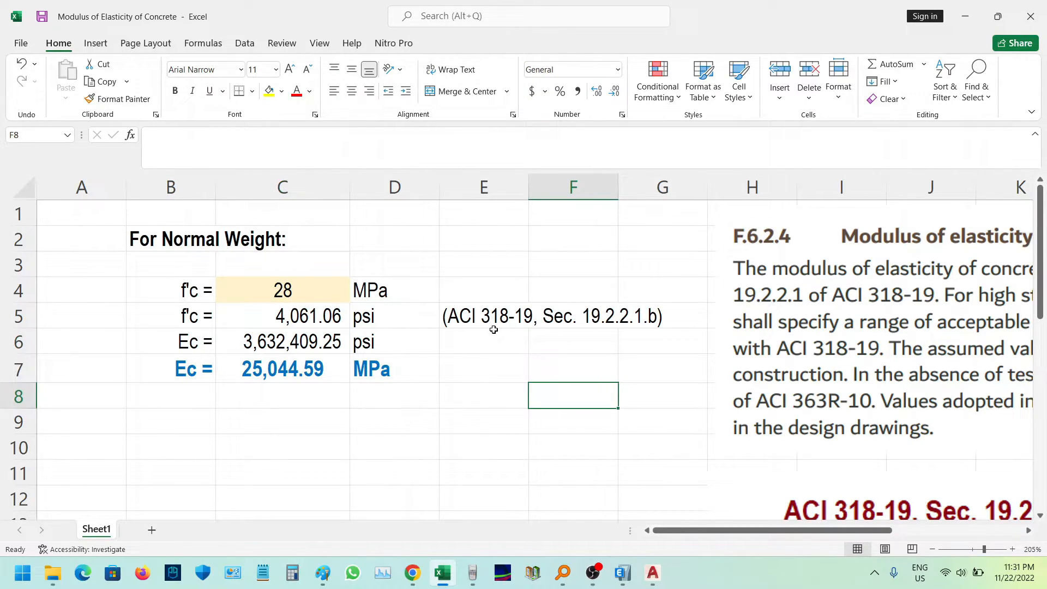
mouse_move(608, 342)
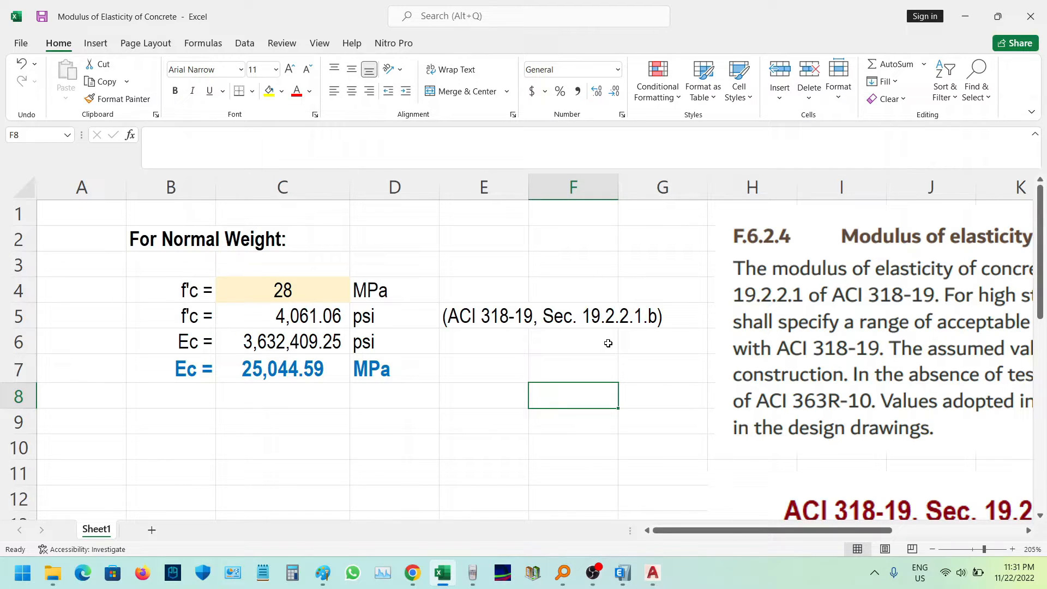
click(485, 395)
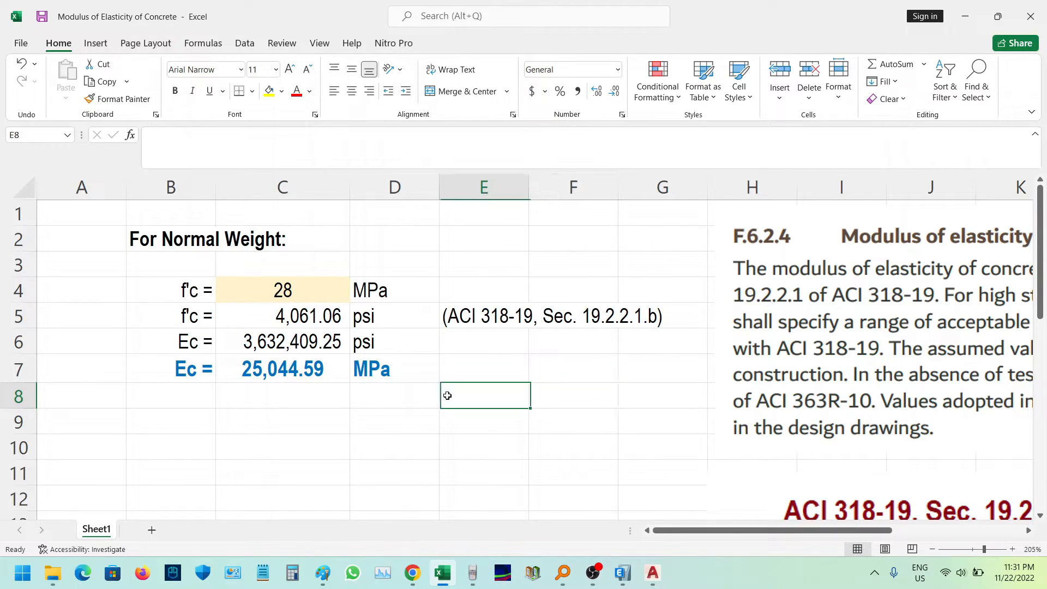
double_click(282, 342)
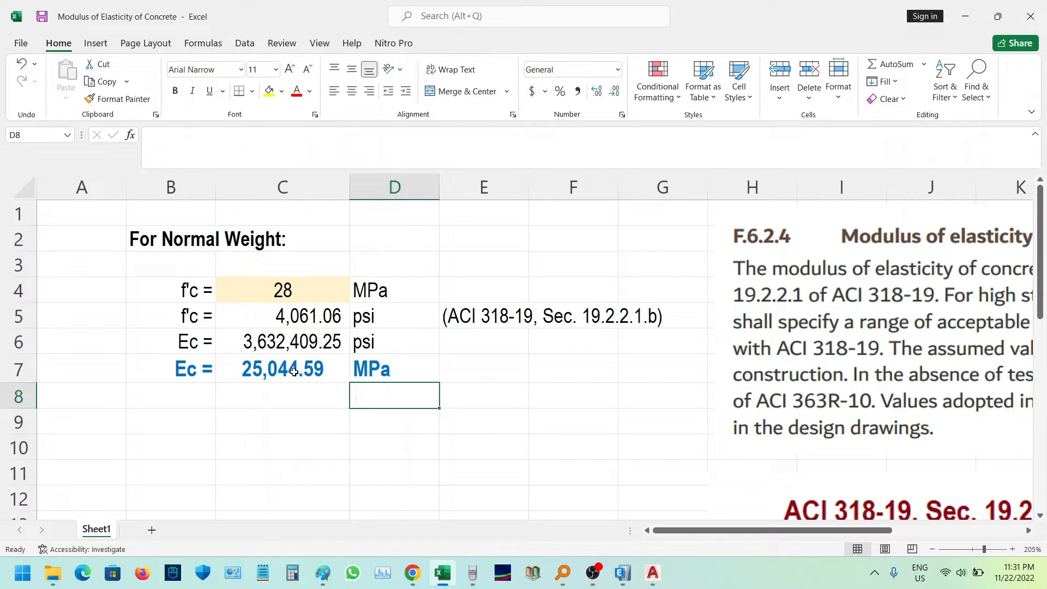
click(283, 342)
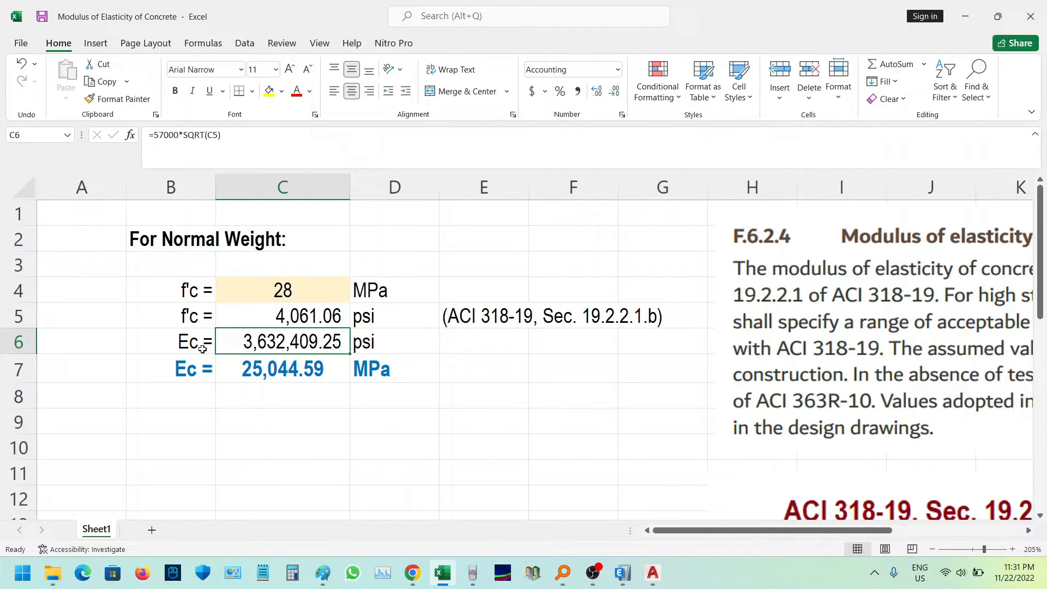
click(394, 420)
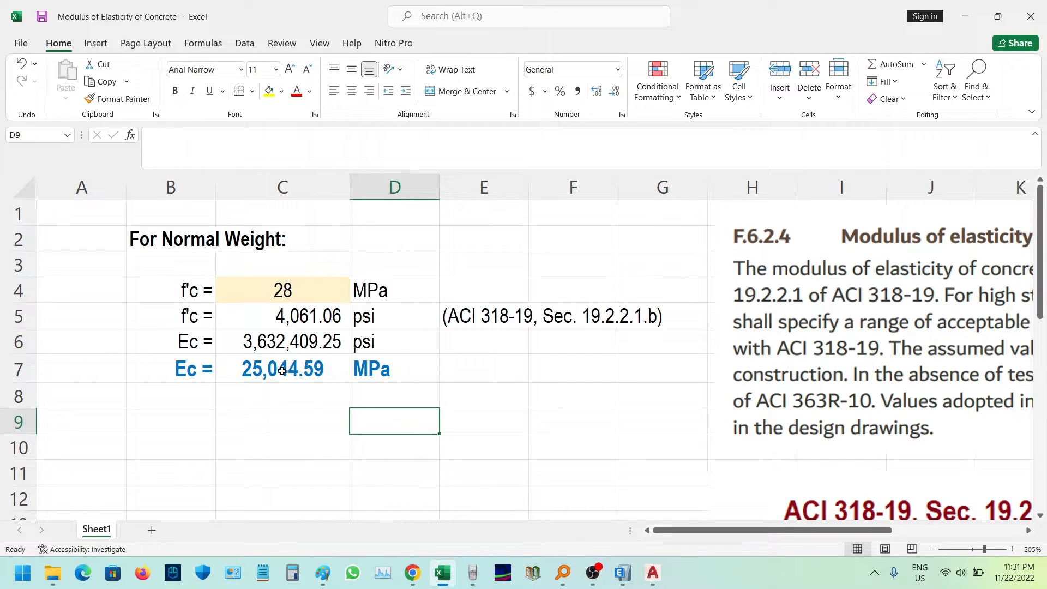
double_click(281, 369)
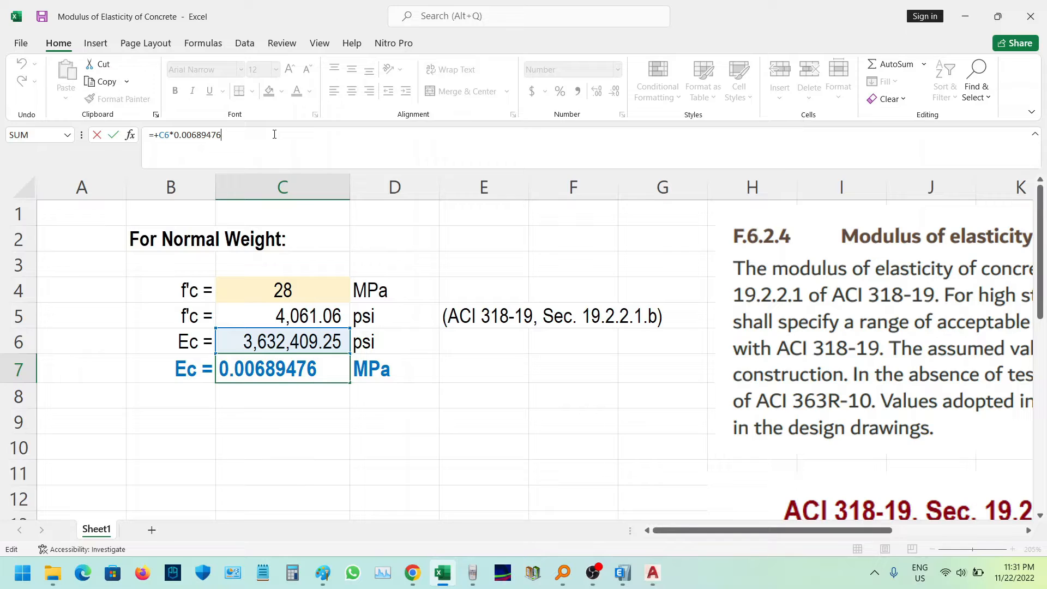
key(Enter)
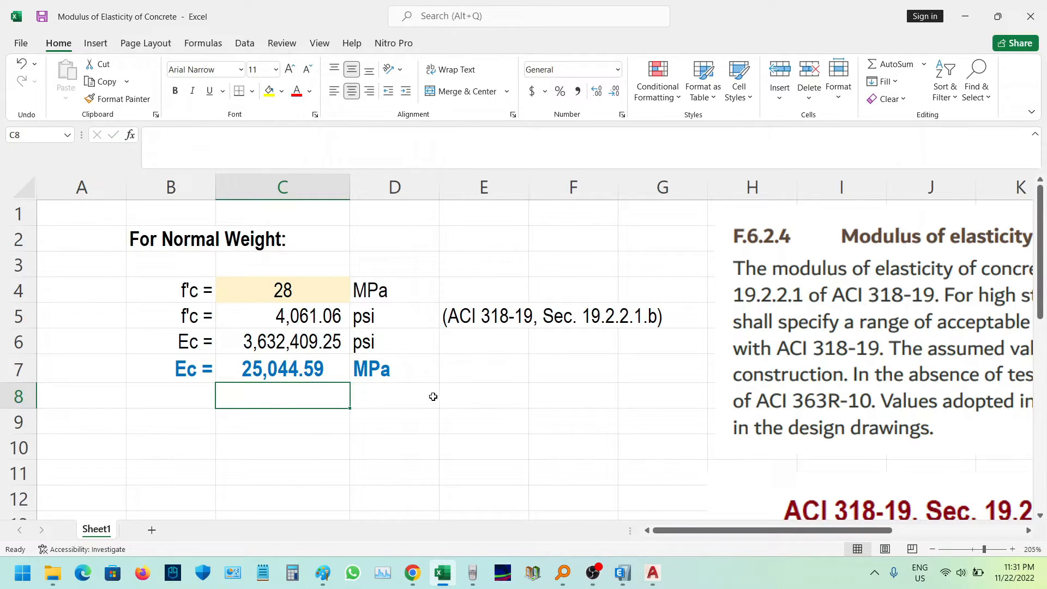
drag(170, 368, 394, 368)
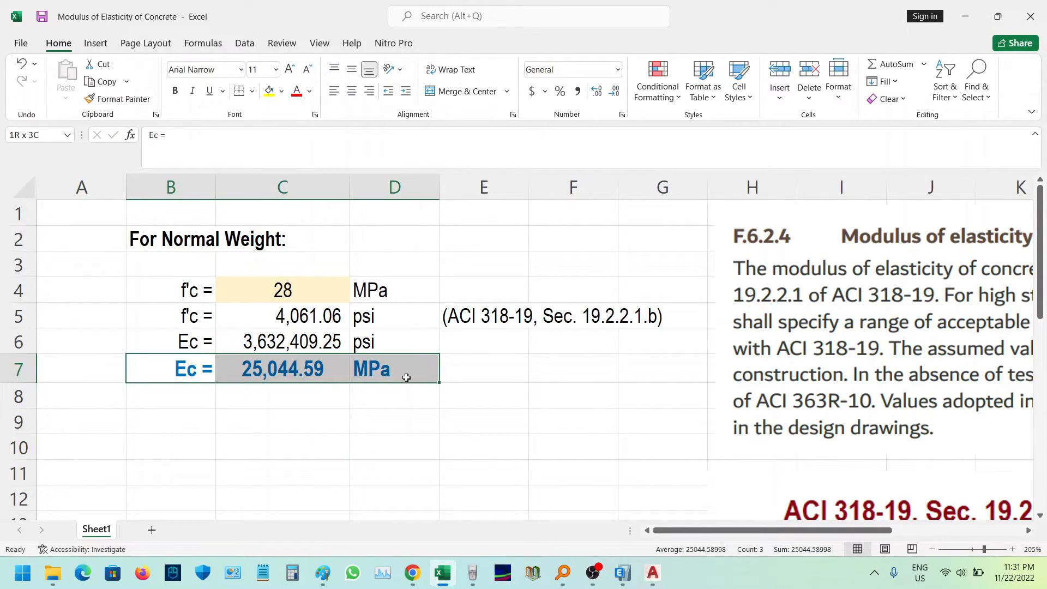
click(282, 290)
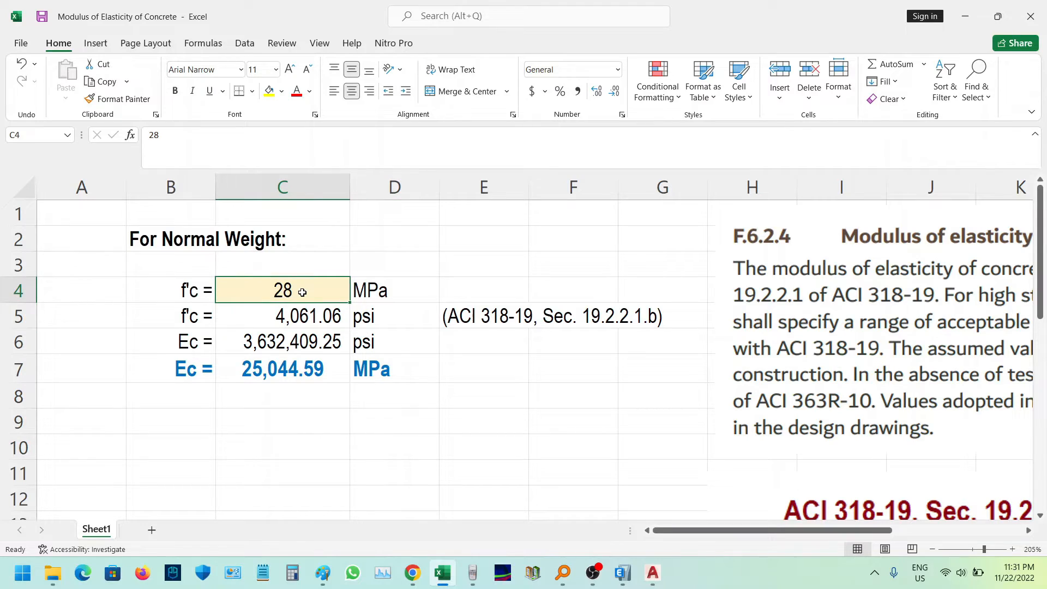
Step: Enter f'c as 48 MPa in C4, giving 6,961.82 psi and Ec 32,791.07 MPa
text(20.7)
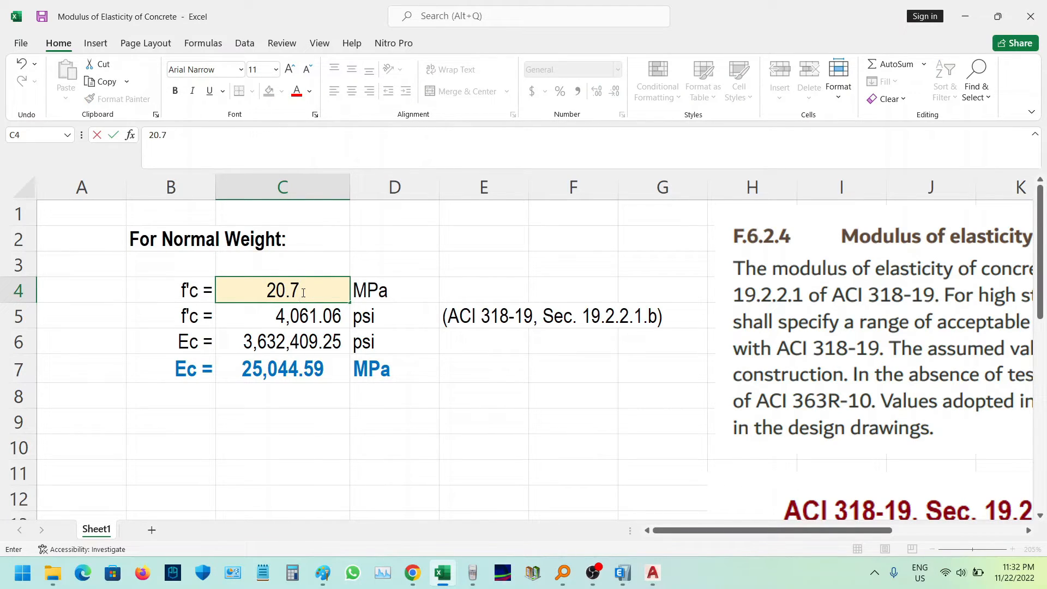
mouse_move(373, 288)
text(4)
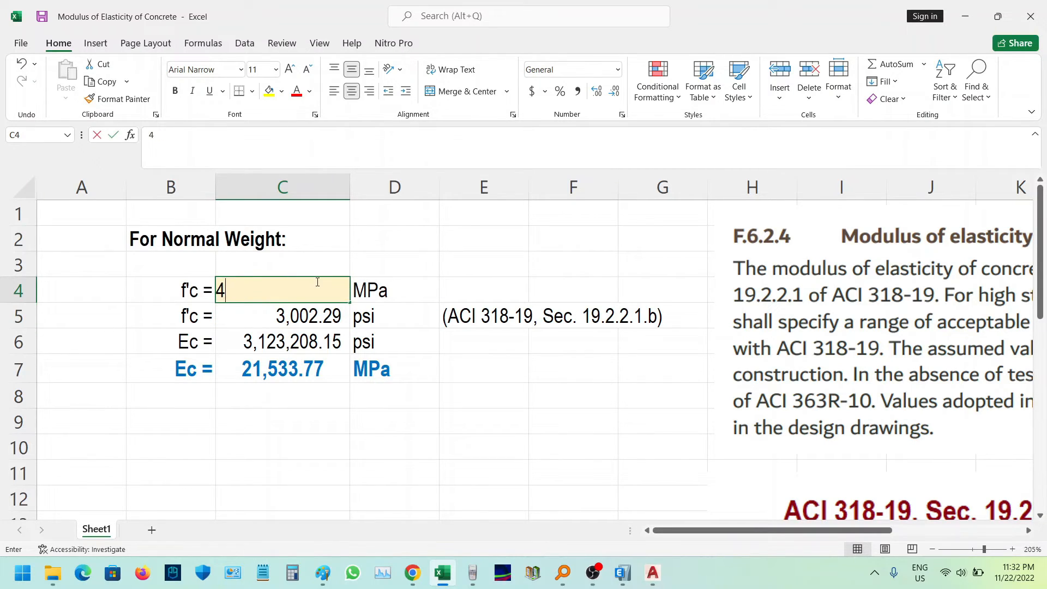
text(8)
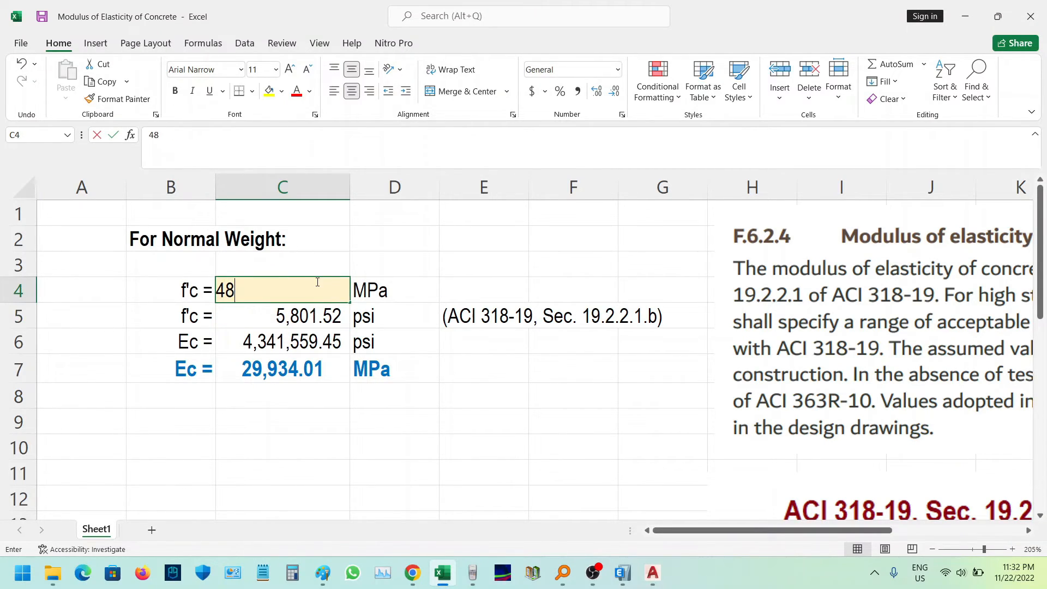
click(394, 420)
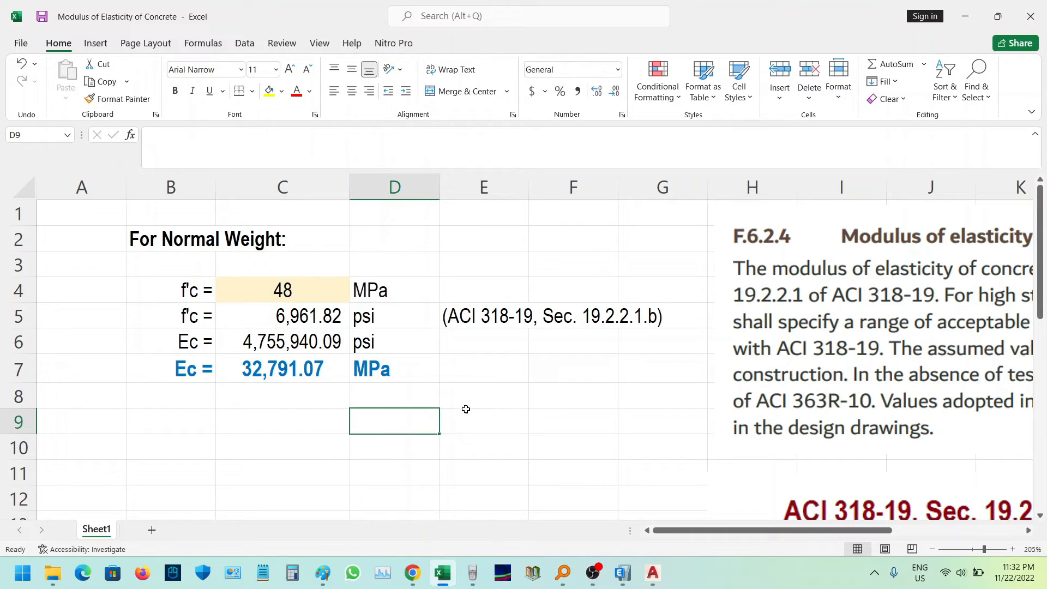